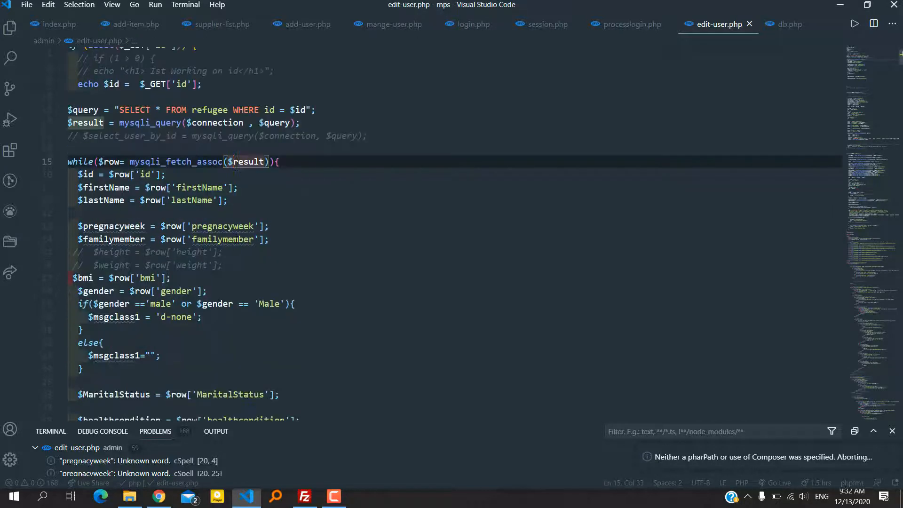
# Switch to Chrome and go to rnps.etcyo.org/admin/.
pyautogui.scroll(-3)
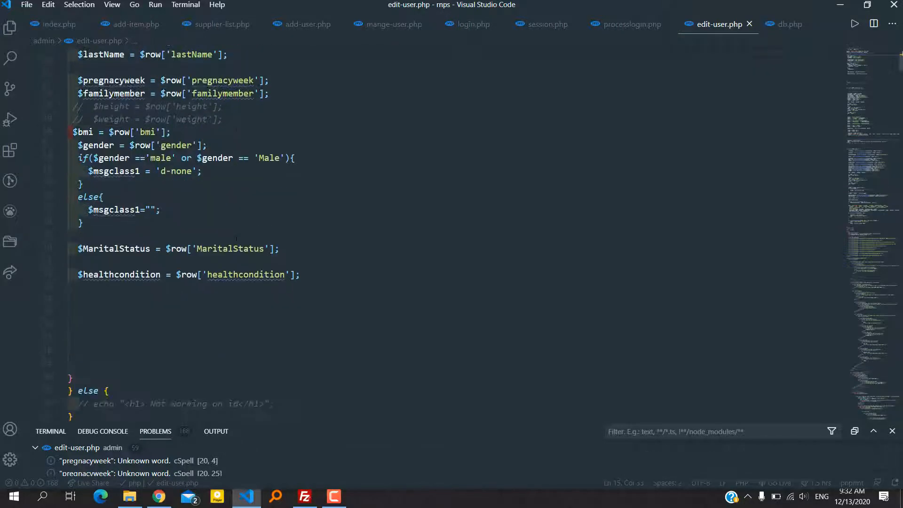
pyautogui.scroll(-3)
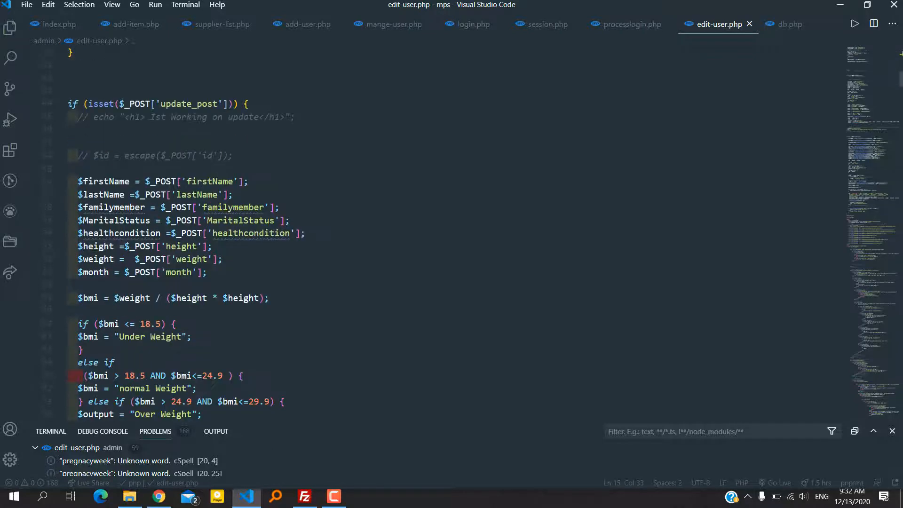
pyautogui.scroll(-3)
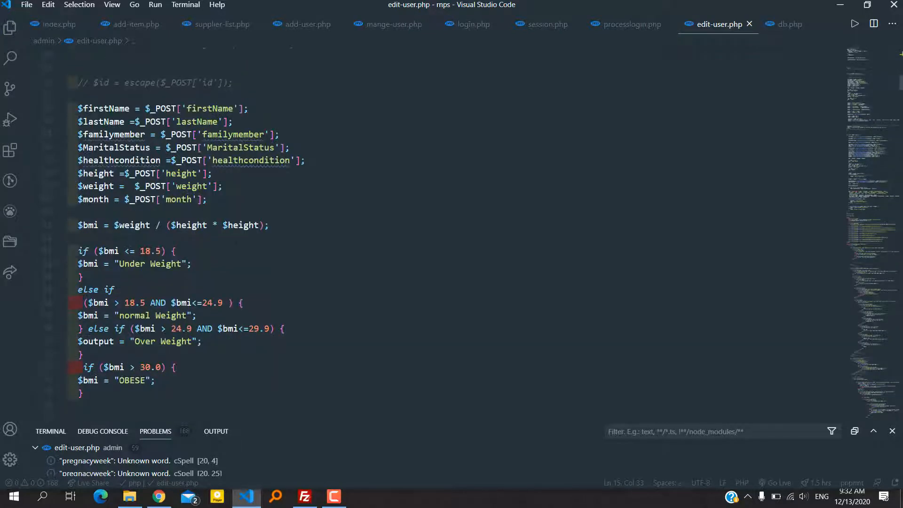
pyautogui.scroll(-3)
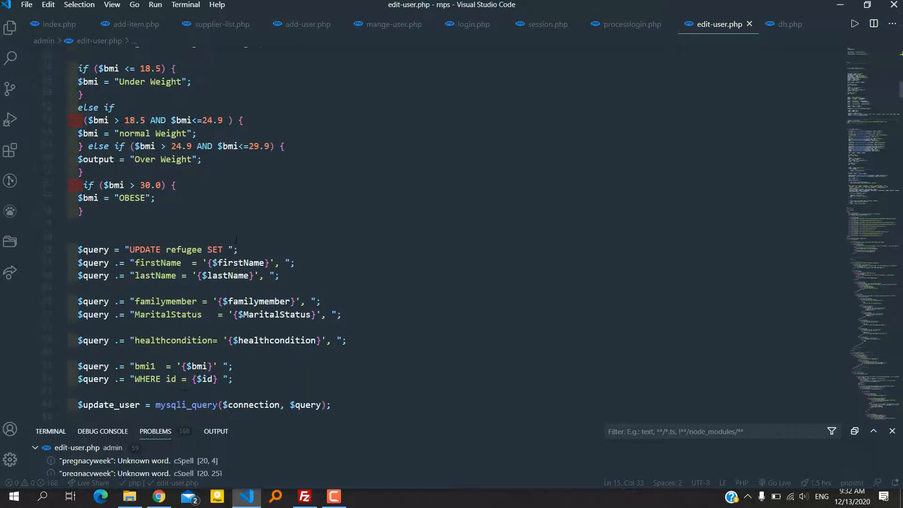
pyautogui.scroll(-3)
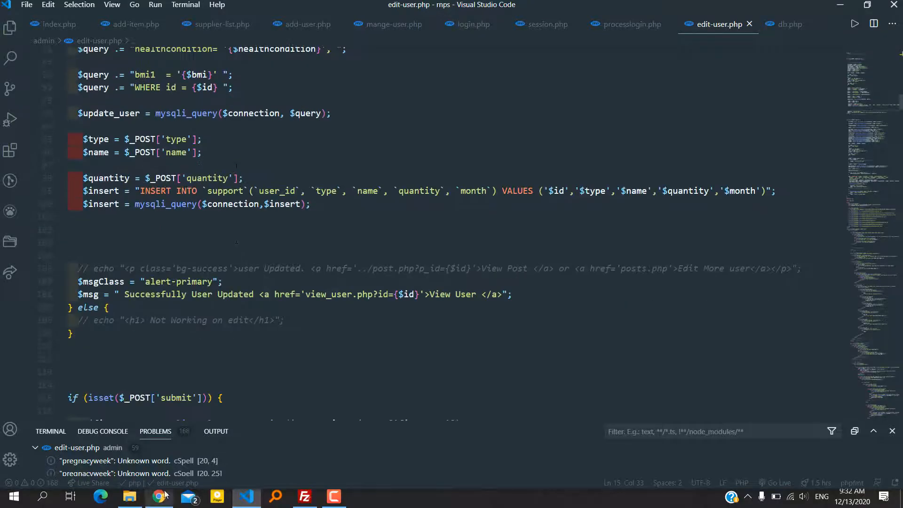
pyautogui.click(159, 497)
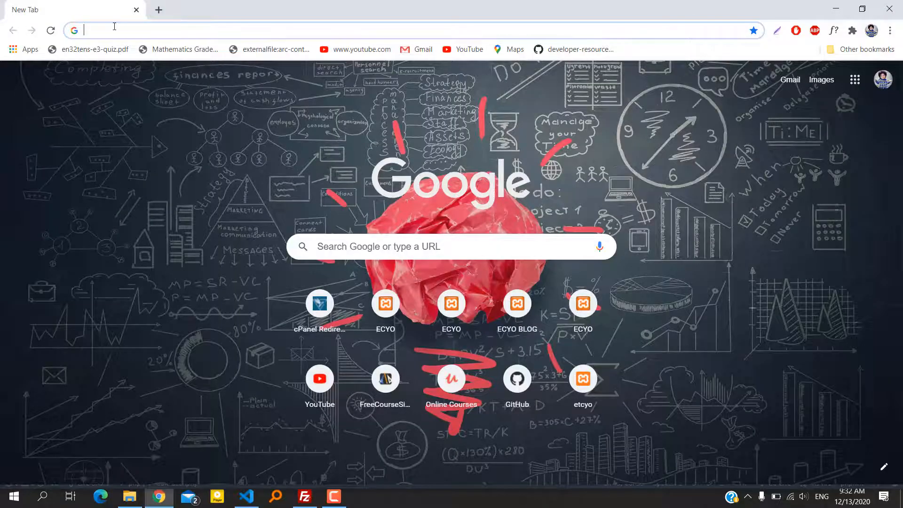
pyautogui.write('rnps.etcyo.org/admin/login.php')
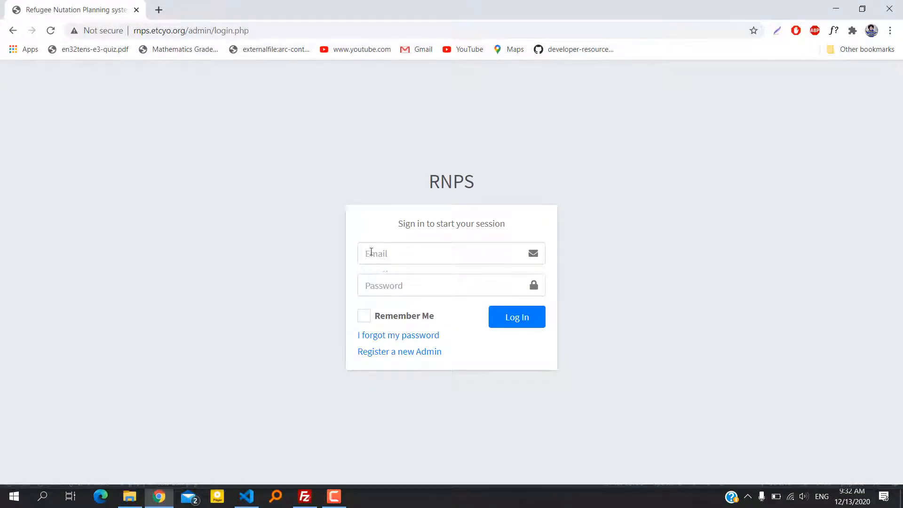
# Log in with the saved administrator email and its password.
pyautogui.click(451, 253)
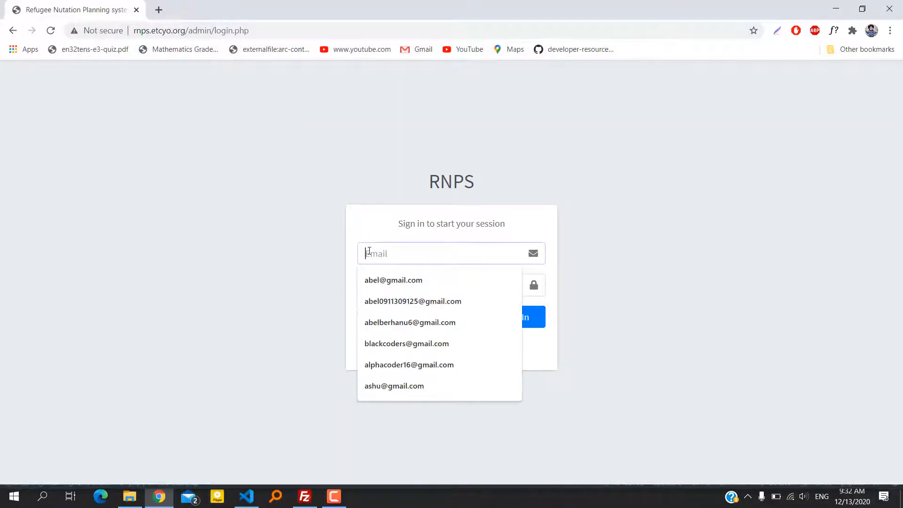
pyautogui.click(406, 343)
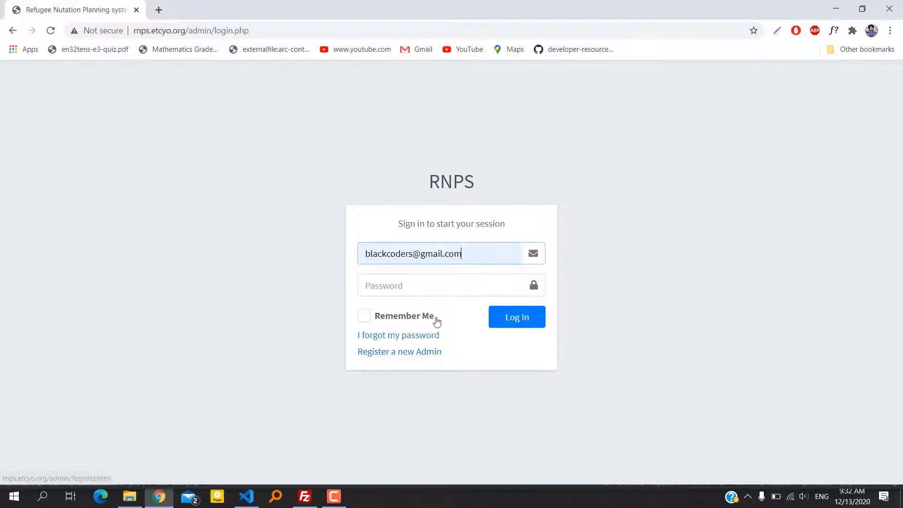
pyautogui.click(438, 286)
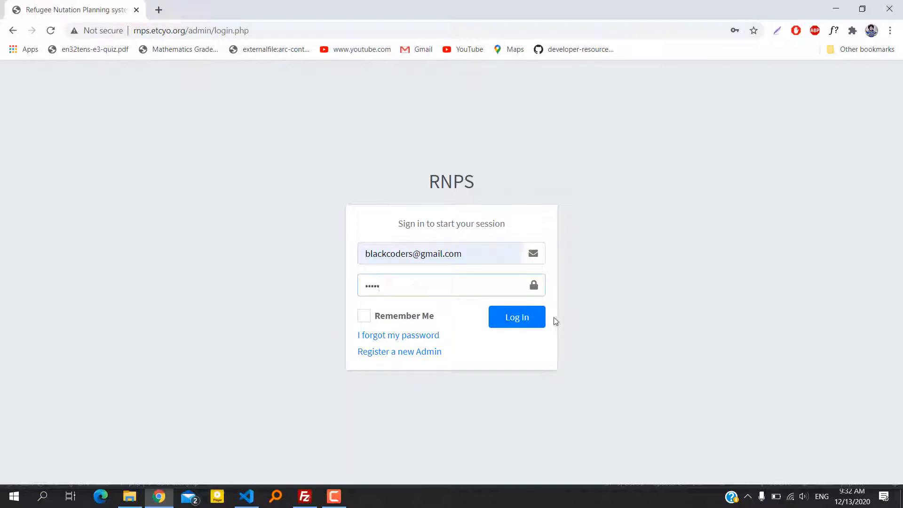
pyautogui.click(516, 316)
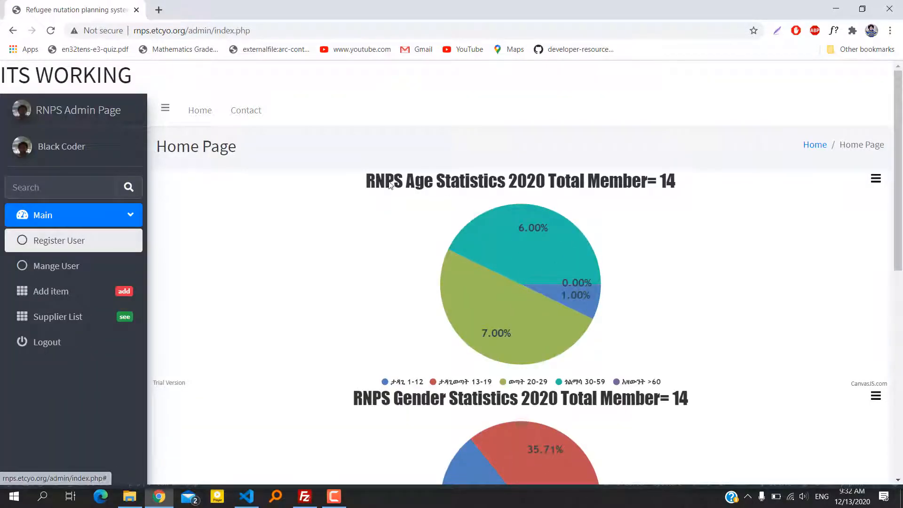
pyautogui.scroll(-3)
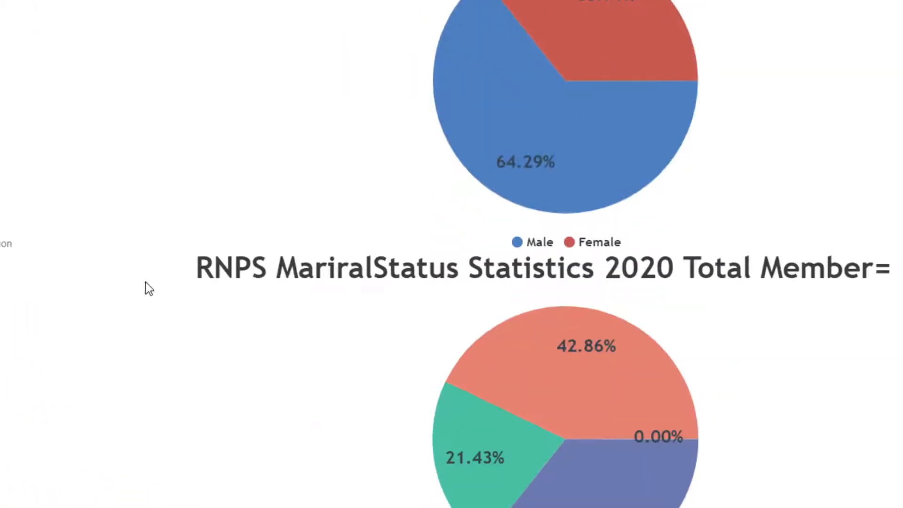
pyautogui.scroll(-3)
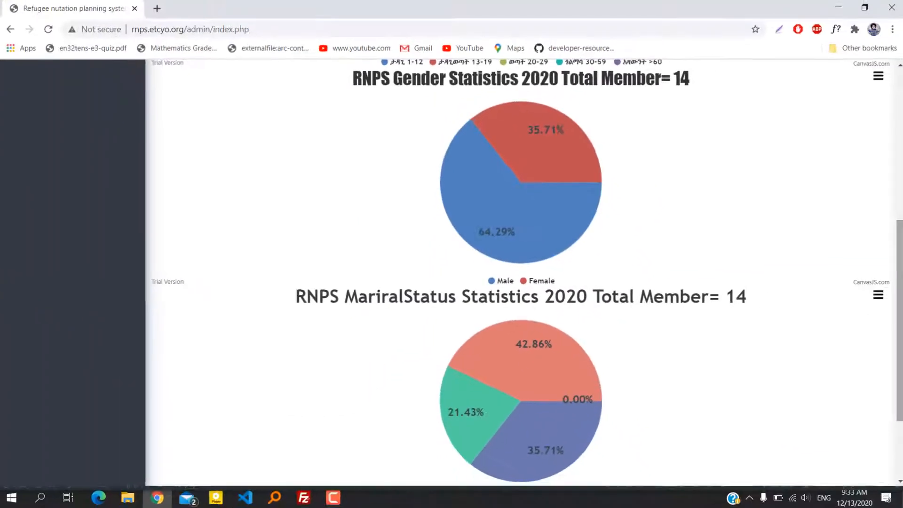
pyautogui.click(875, 295)
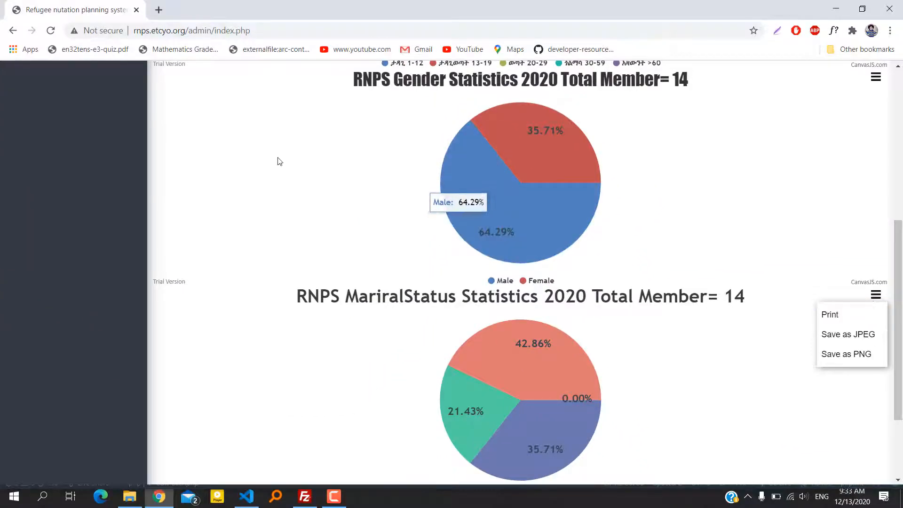
pyautogui.scroll(3)
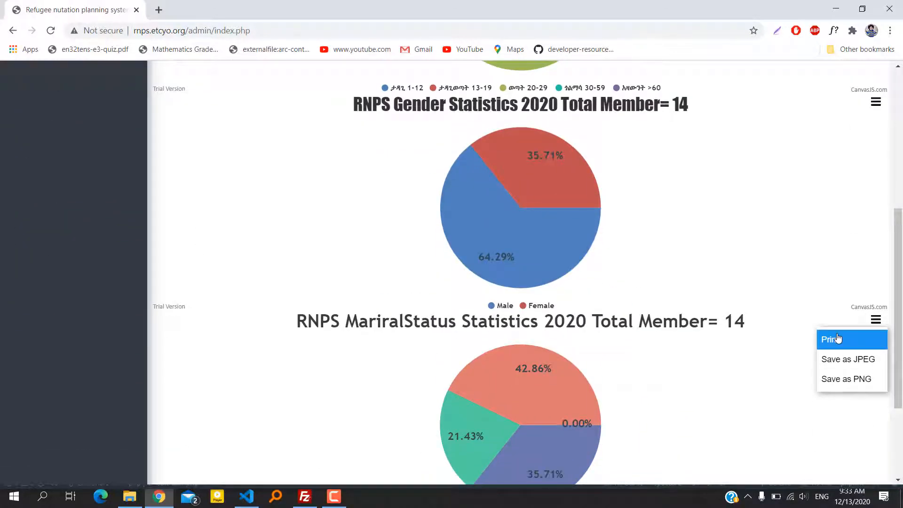
pyautogui.click(829, 339)
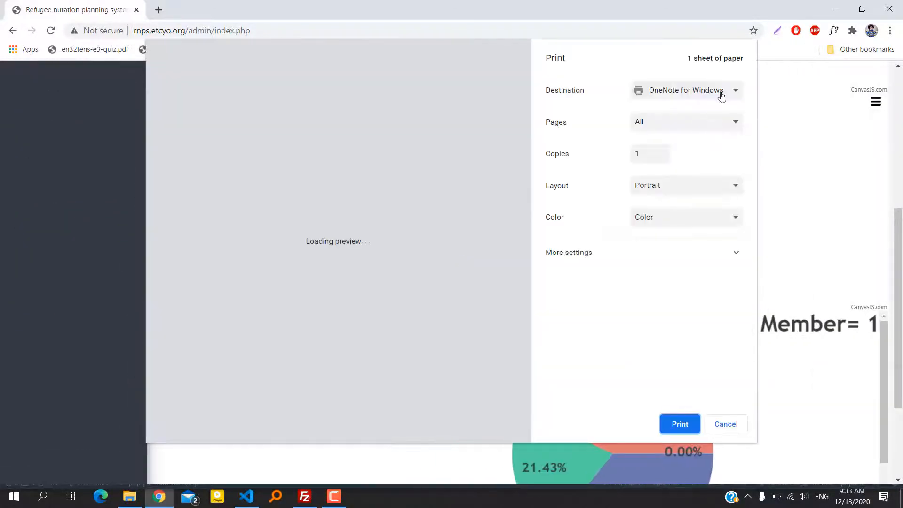
pyautogui.click(725, 423)
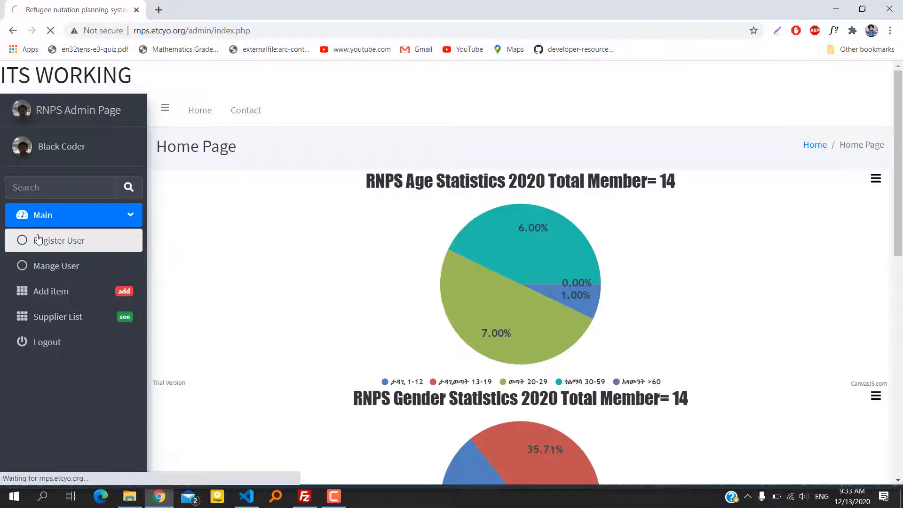
pyautogui.click(59, 240)
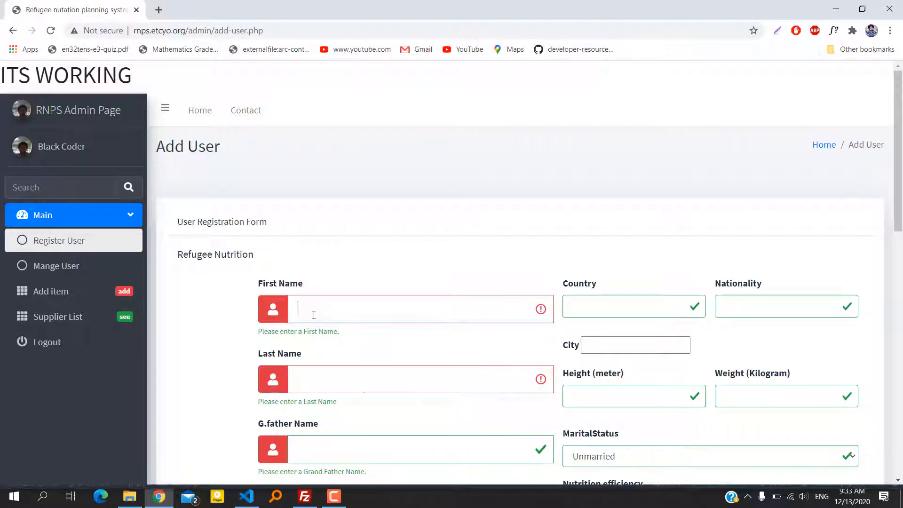
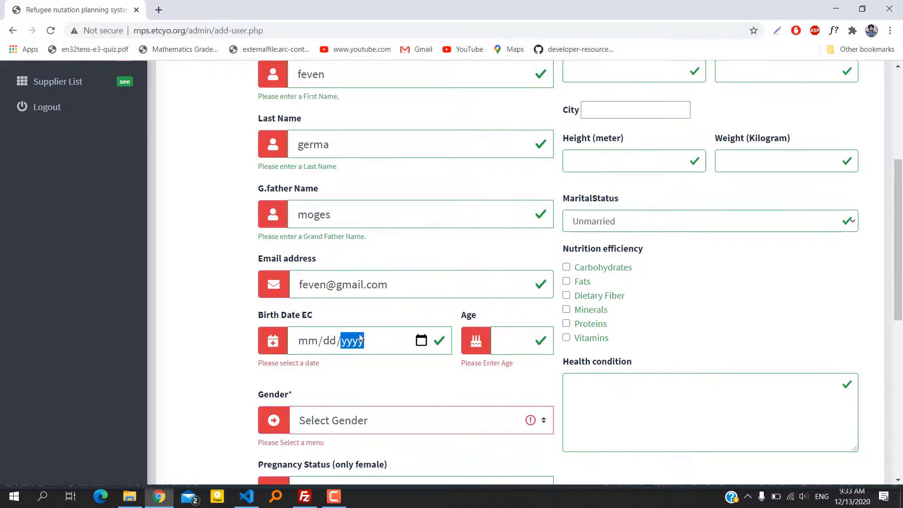
pyautogui.click(420, 341)
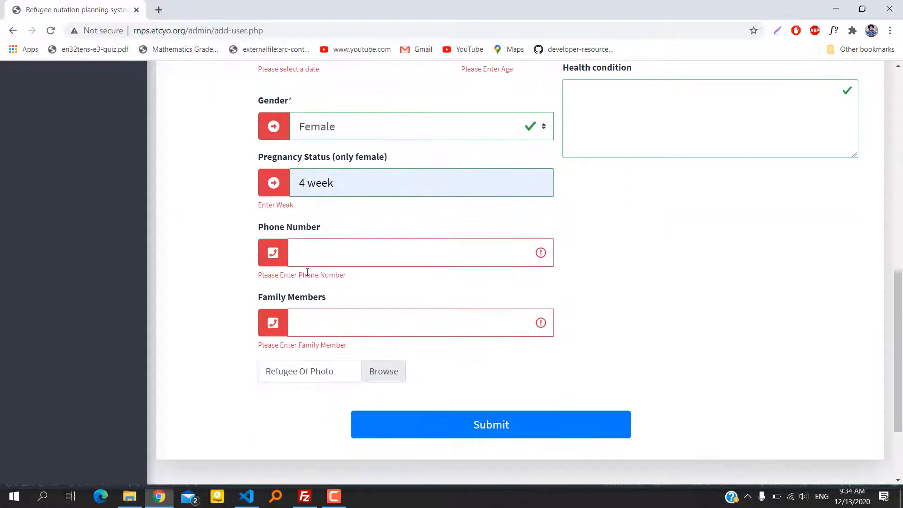
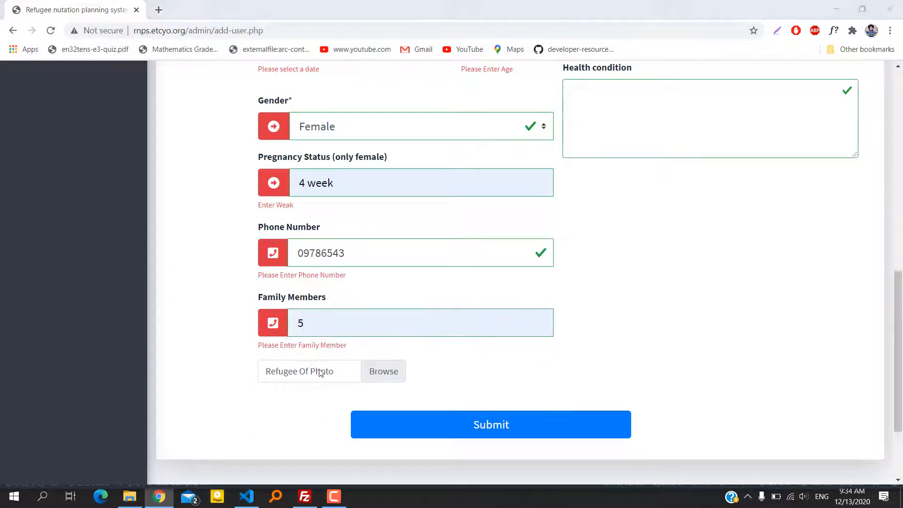
# Add photo, nationality Ethiopia, height 1.70, marital status Married, and submit the registration.
pyautogui.click(383, 371)
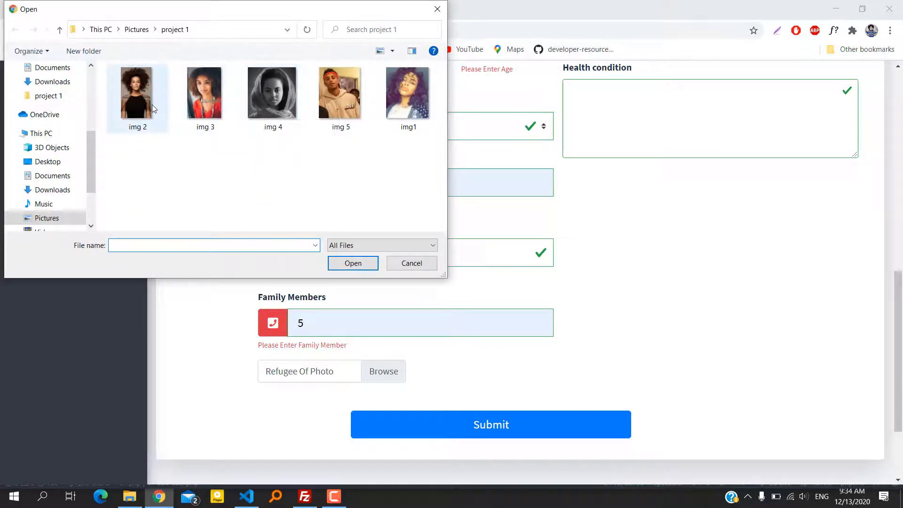
pyautogui.click(411, 263)
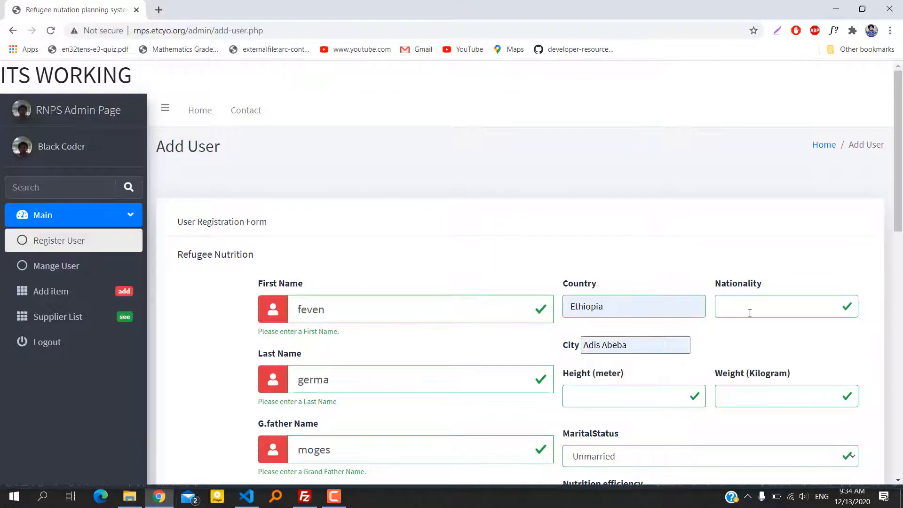
pyautogui.write('Ethiopia')
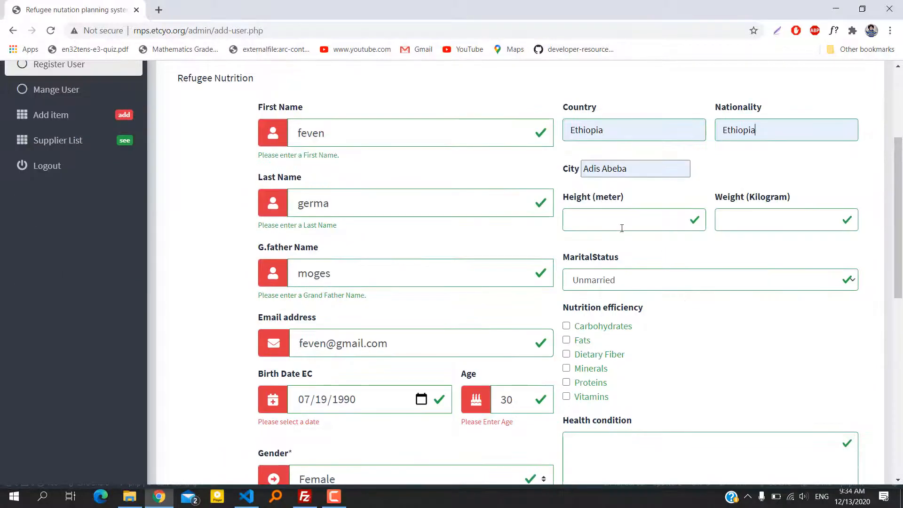
pyautogui.write('1.70')
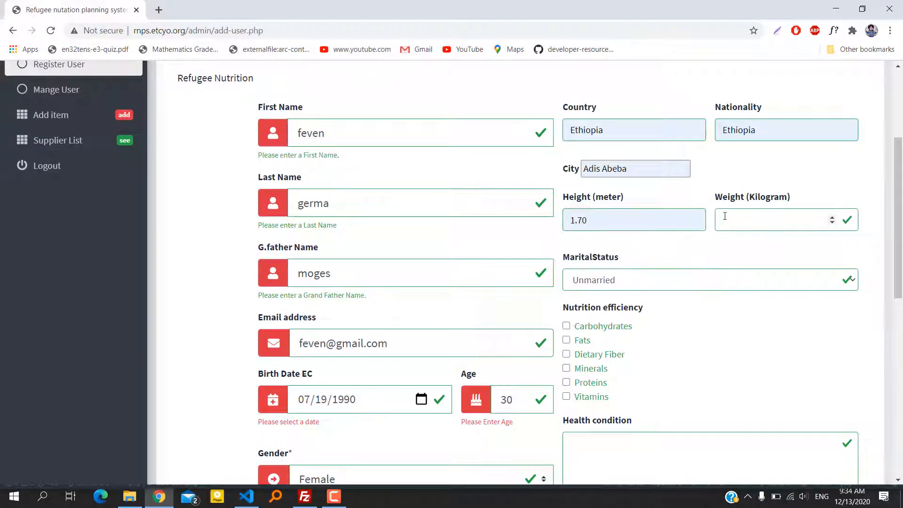
pyautogui.scroll(-3)
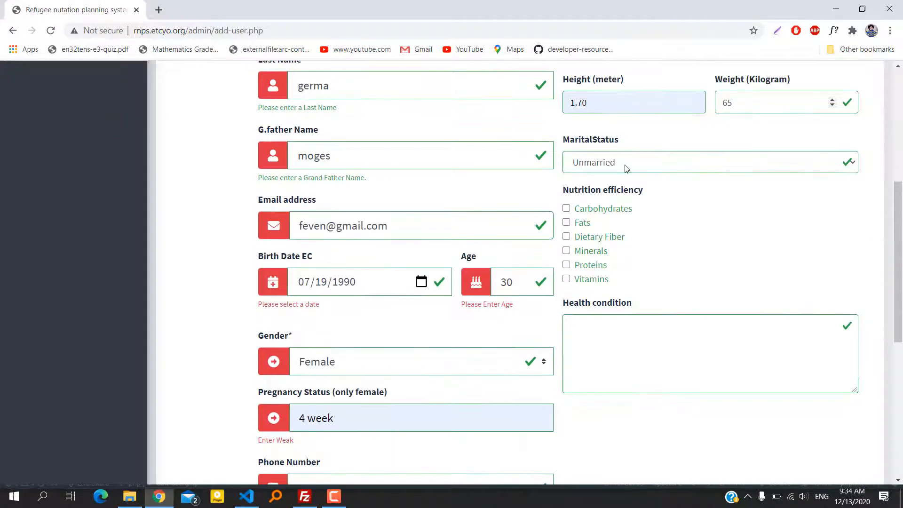
pyautogui.click(567, 222)
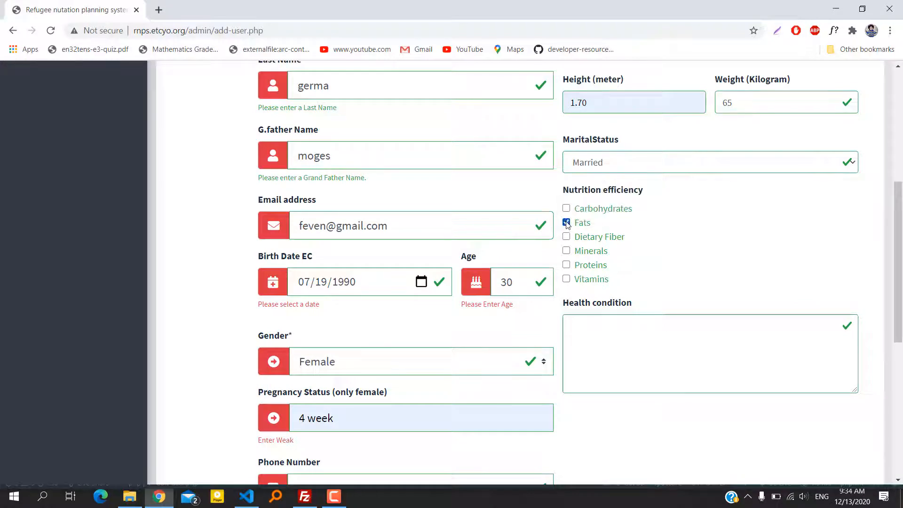
pyautogui.scroll(-3)
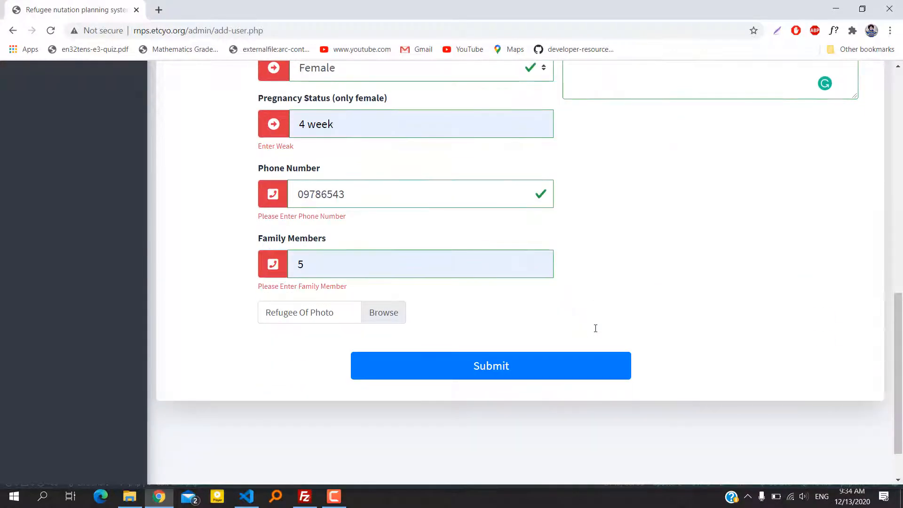
pyautogui.click(491, 365)
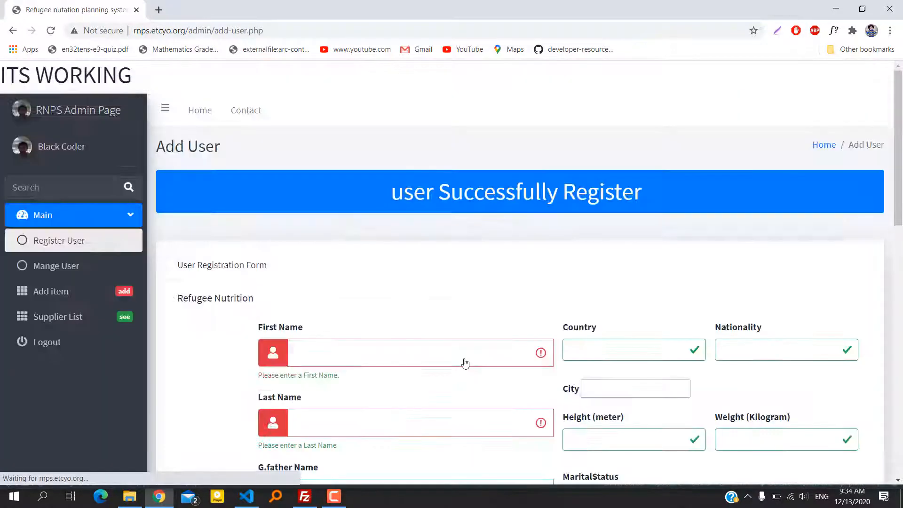
pyautogui.moveTo(63, 271)
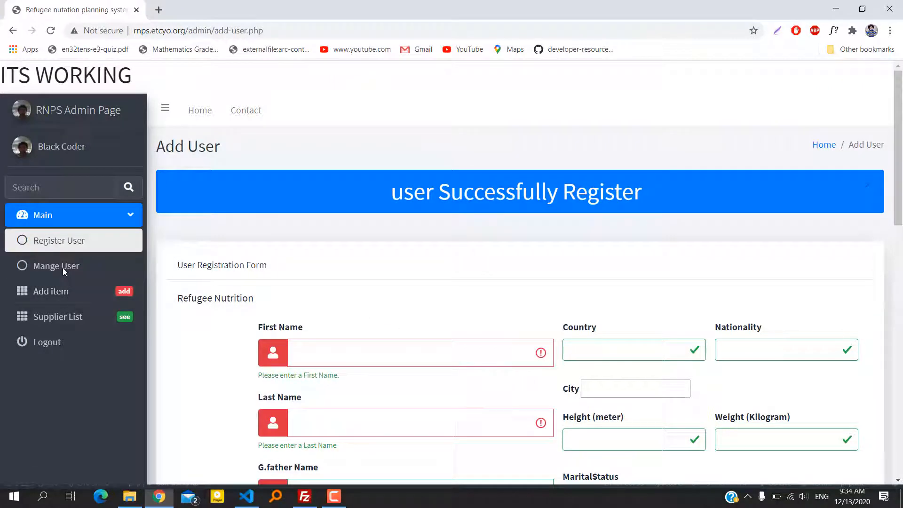
# Show 25 refugees per page, sort the table by gender and filter it via the Search box.
pyautogui.click(57, 265)
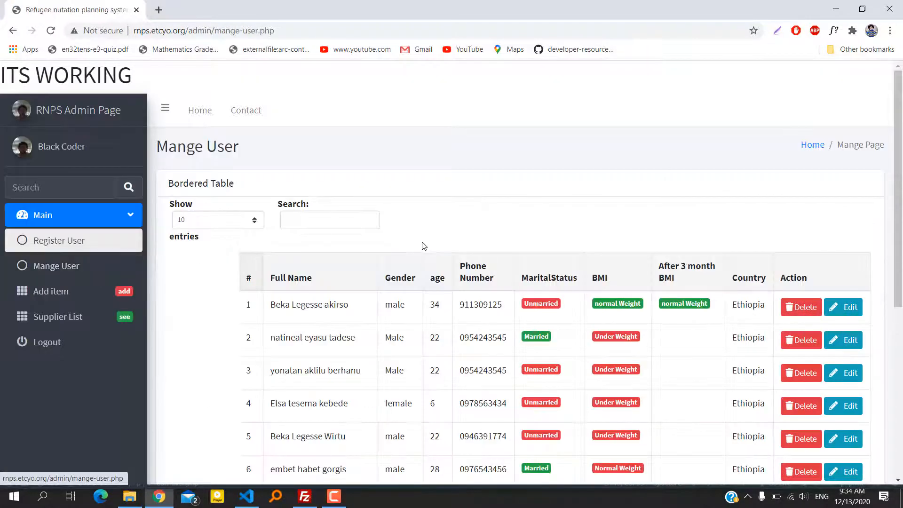
pyautogui.scroll(-3)
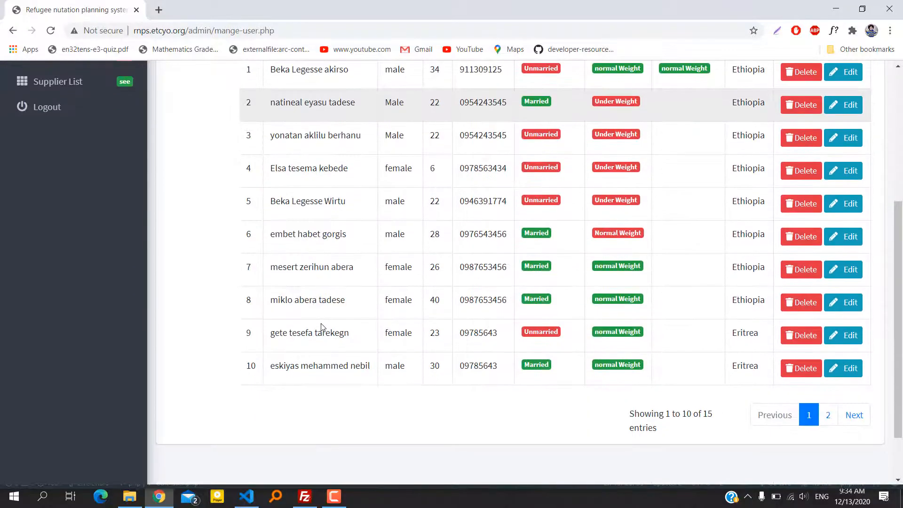
pyautogui.scroll(3)
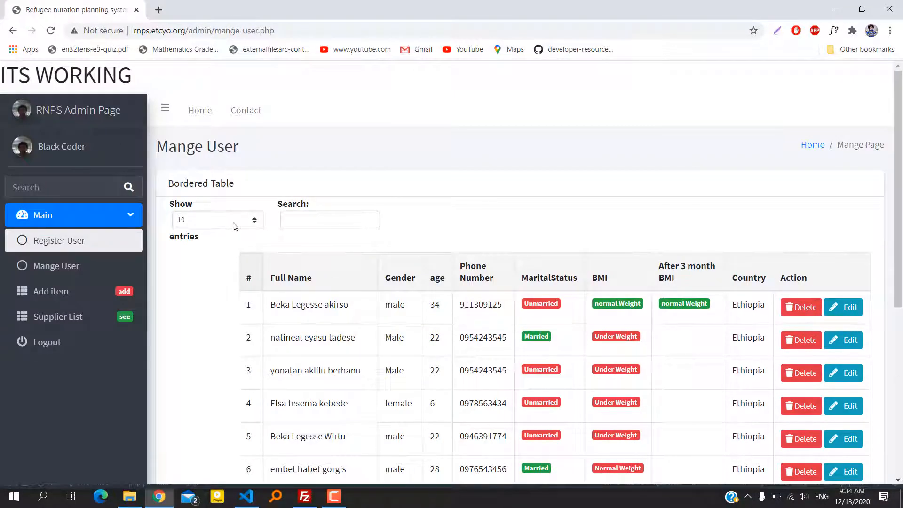
pyautogui.click(217, 219)
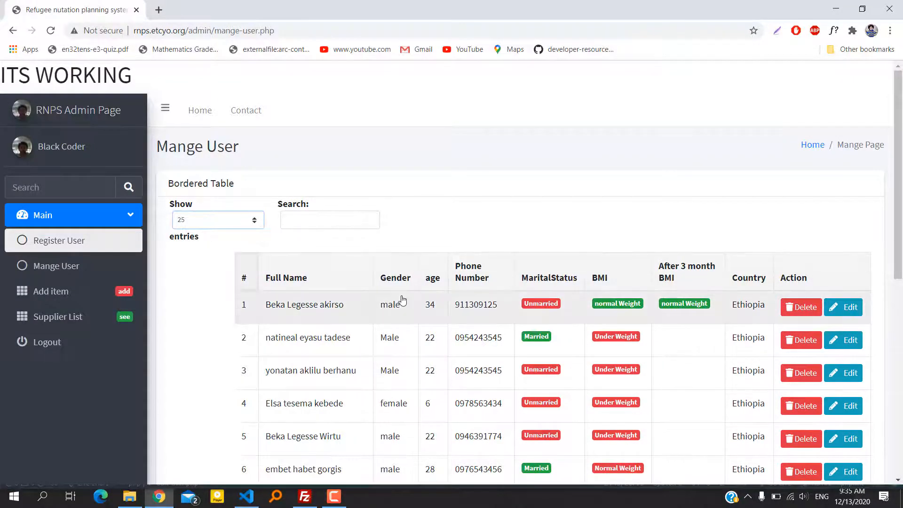
pyautogui.scroll(-3)
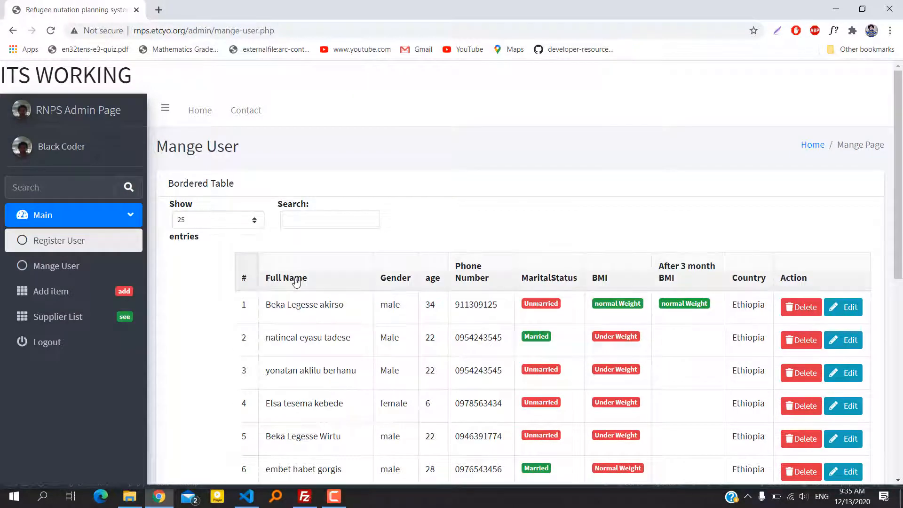
pyautogui.click(396, 278)
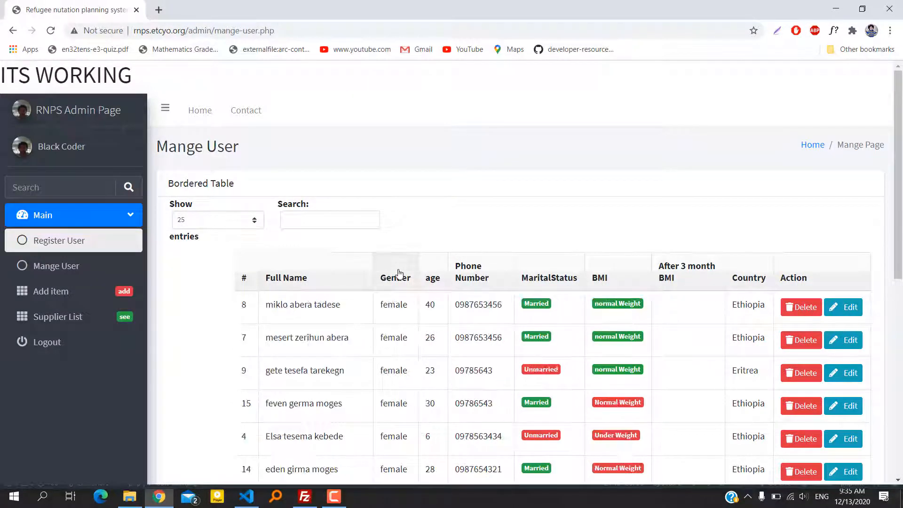
pyautogui.write('fe')
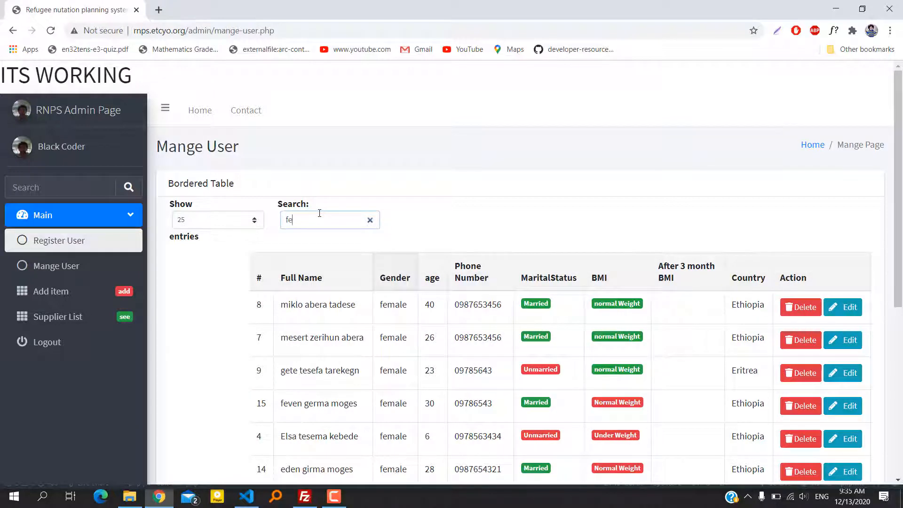
pyautogui.write('v')
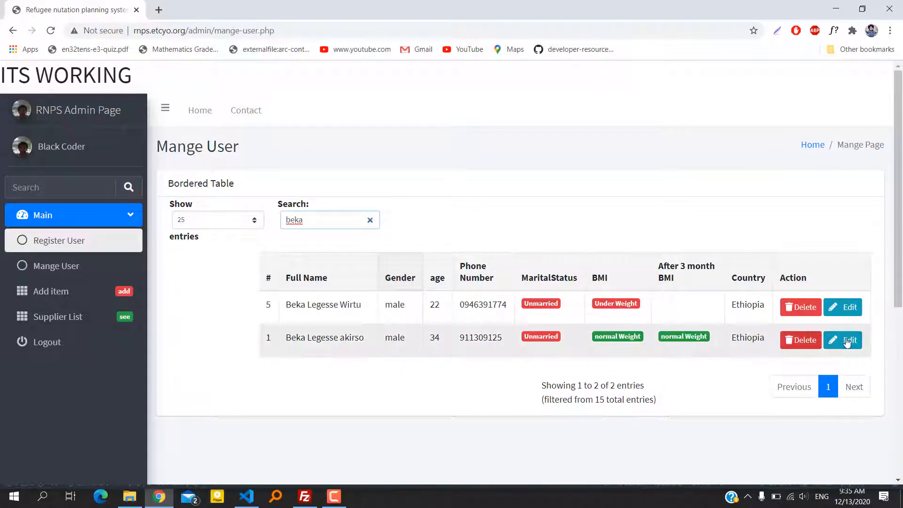
pyautogui.click(849, 340)
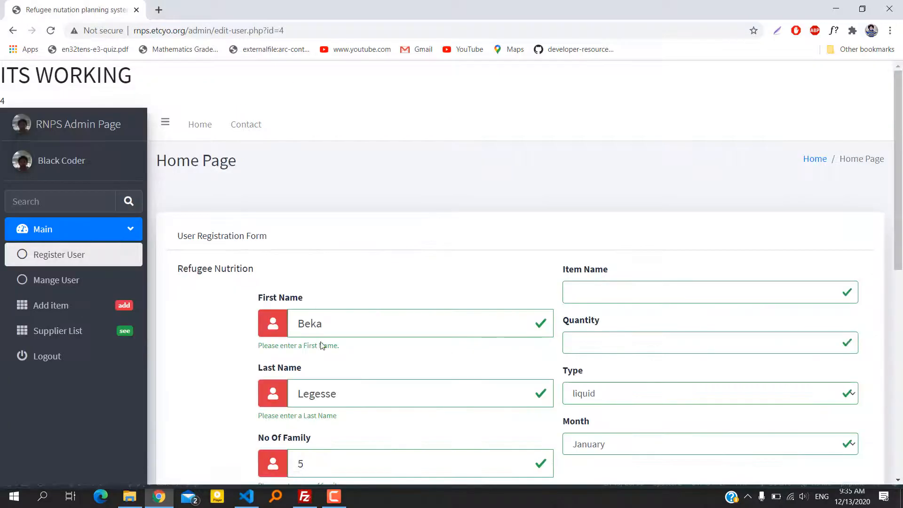
pyautogui.scroll(-3)
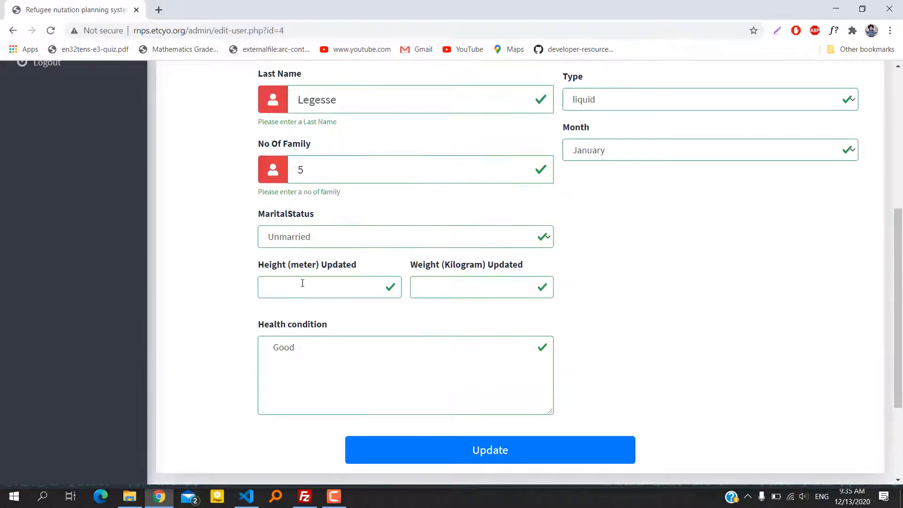
pyautogui.click(329, 287)
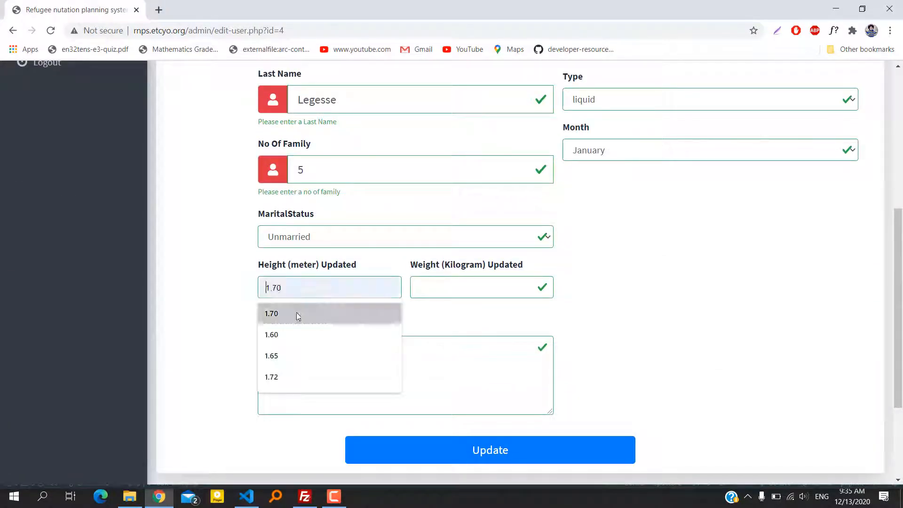
pyautogui.click(271, 313)
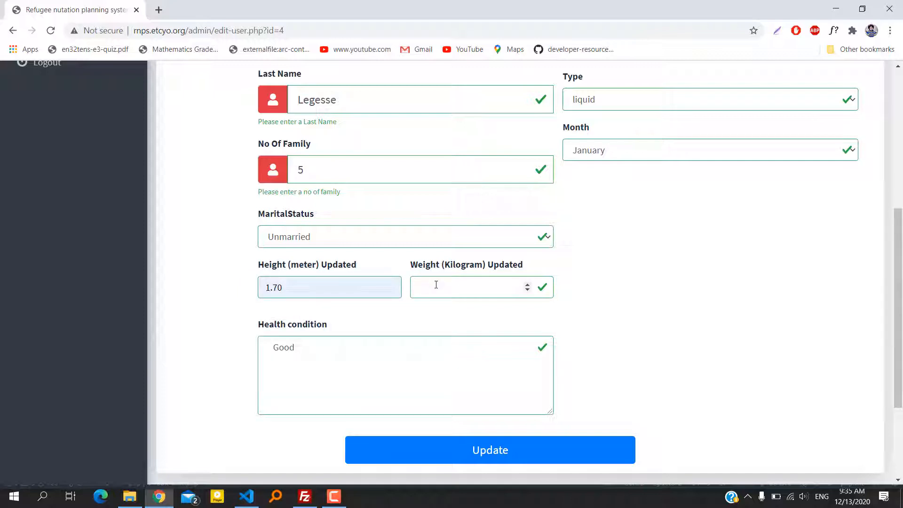
pyautogui.write('70')
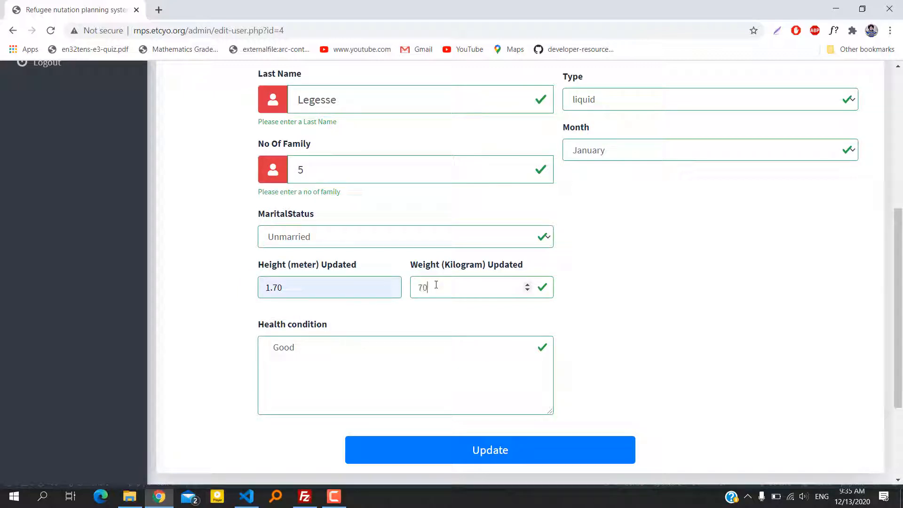
# Set the item to pasta with a changed type and save the updated record.
pyautogui.scroll(3)
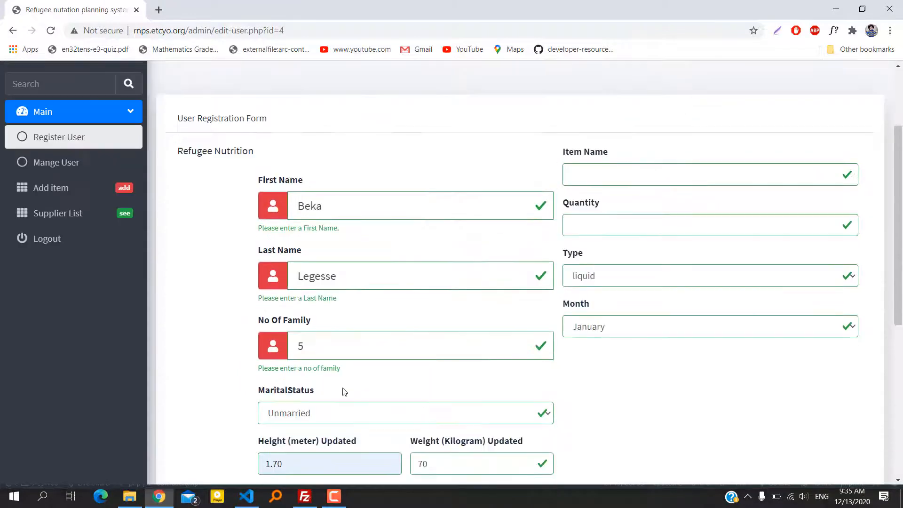
pyautogui.write('pasta')
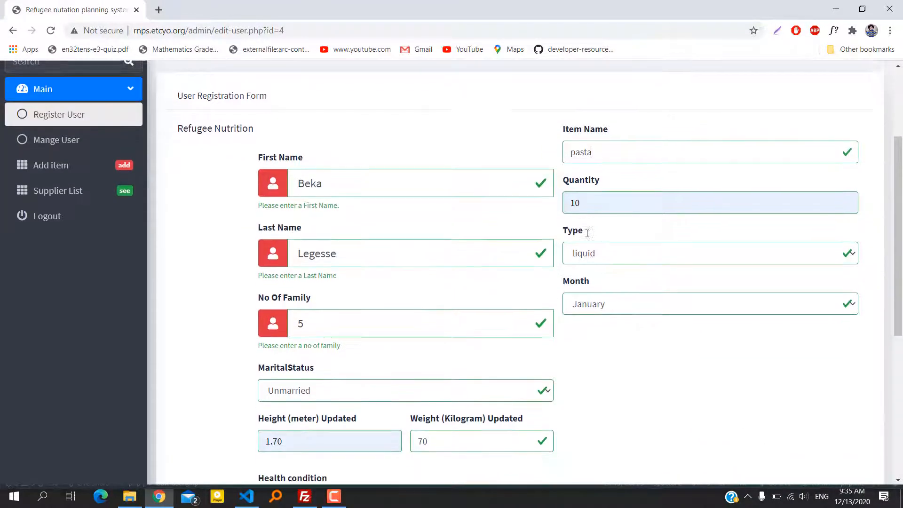
pyautogui.click(709, 253)
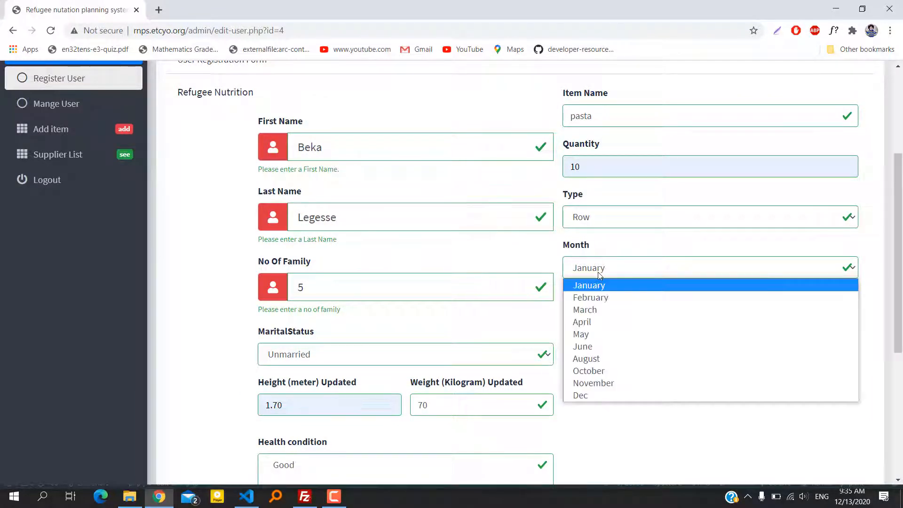
pyautogui.scroll(-3)
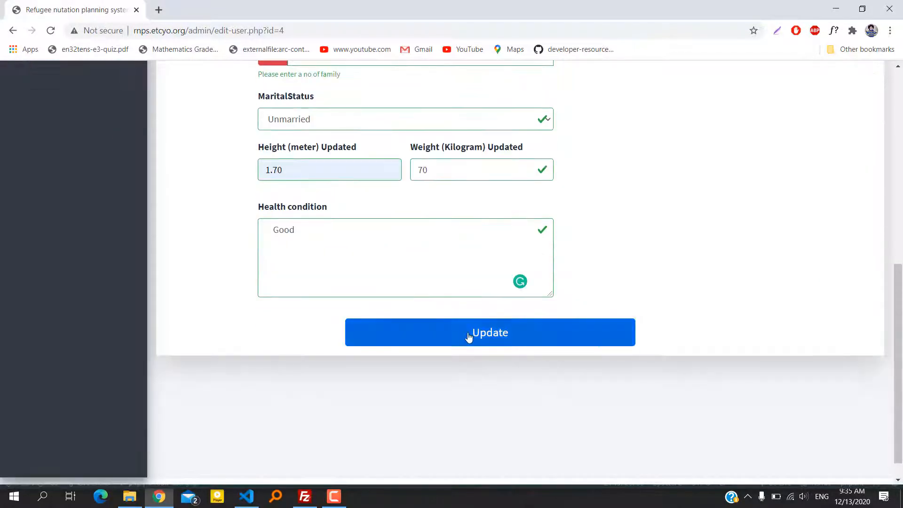
pyautogui.moveTo(464, 337)
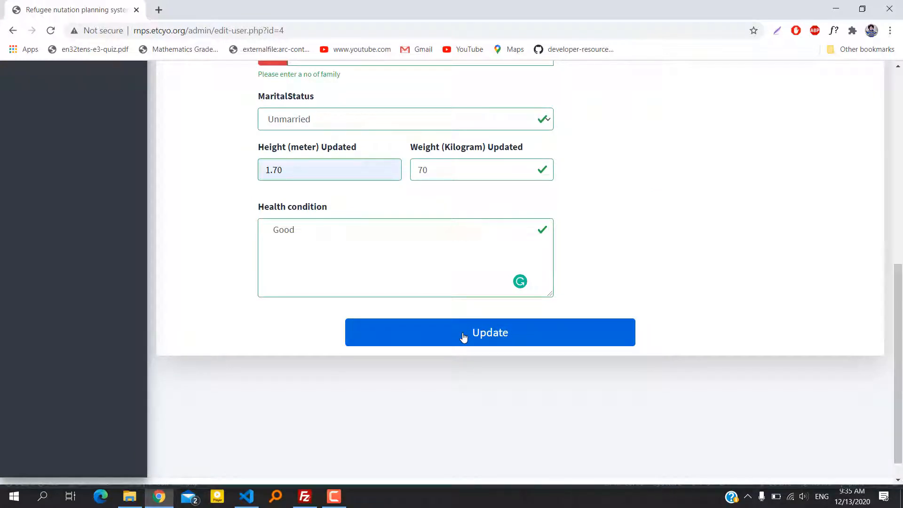
pyautogui.click(489, 332)
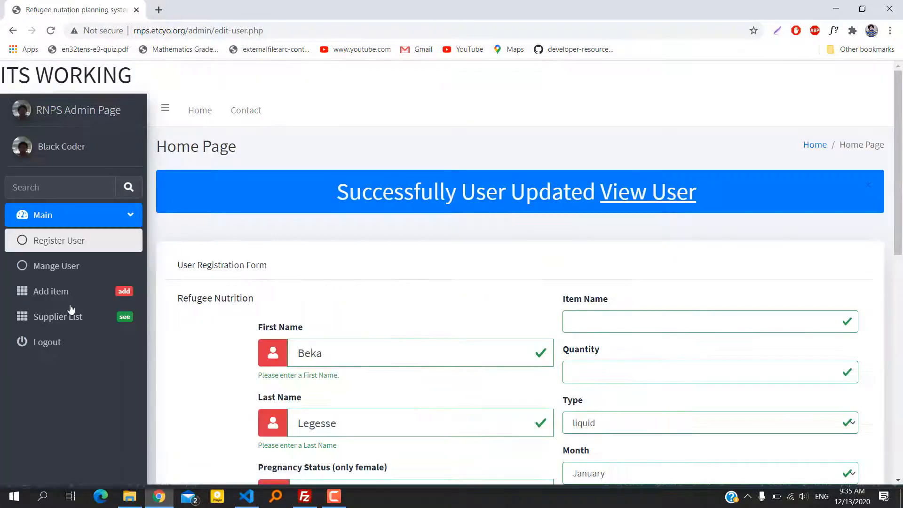
pyautogui.click(56, 265)
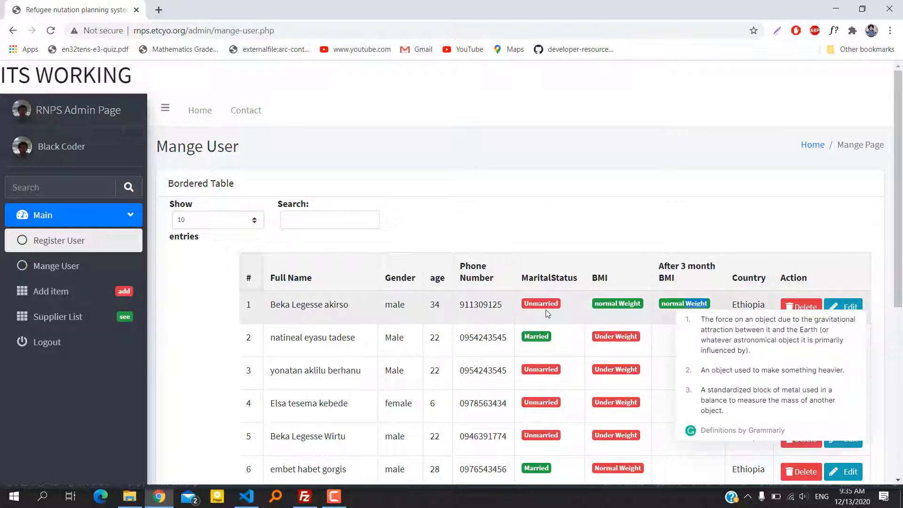
pyautogui.scroll(-3)
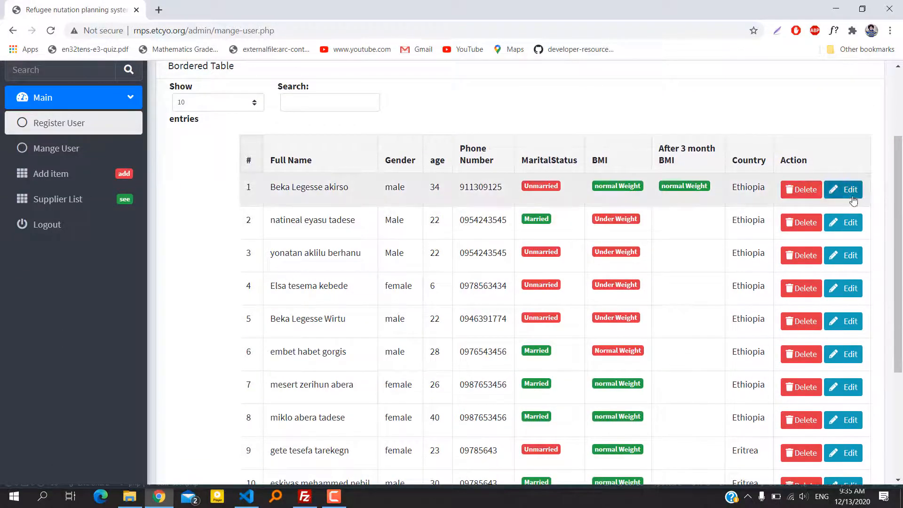
pyautogui.click(800, 222)
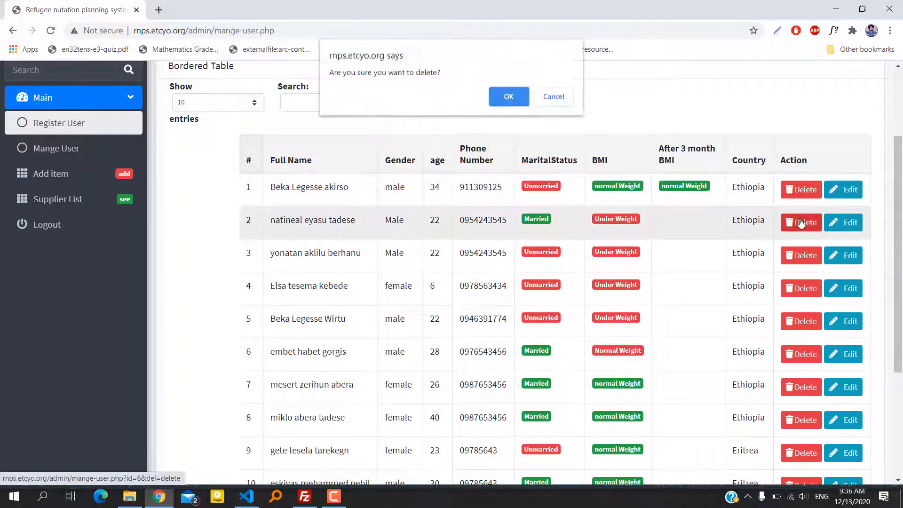
pyautogui.click(508, 96)
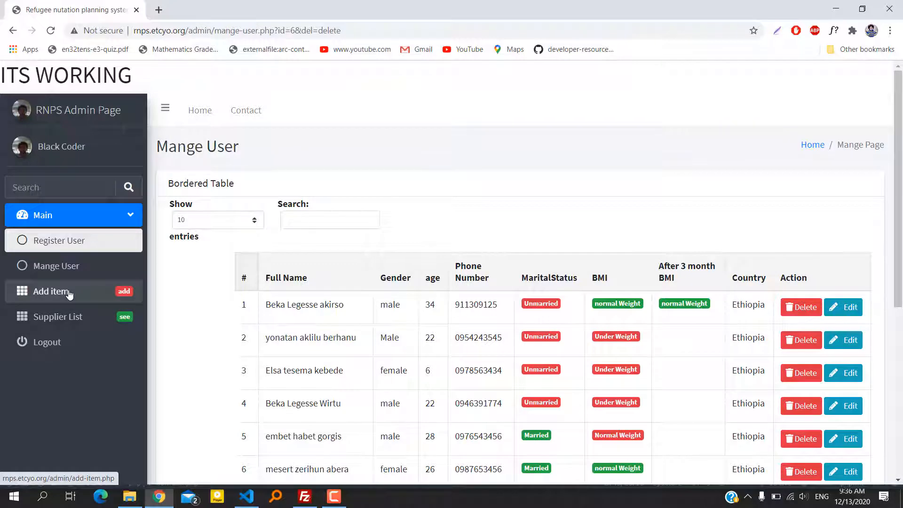
pyautogui.moveTo(61, 295)
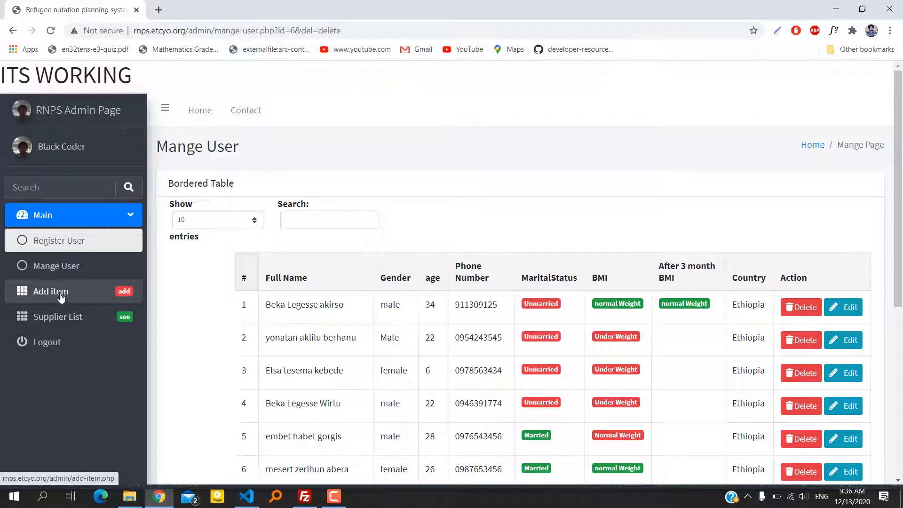
# Start a new supply item named Wheat of type row.
pyautogui.click(51, 291)
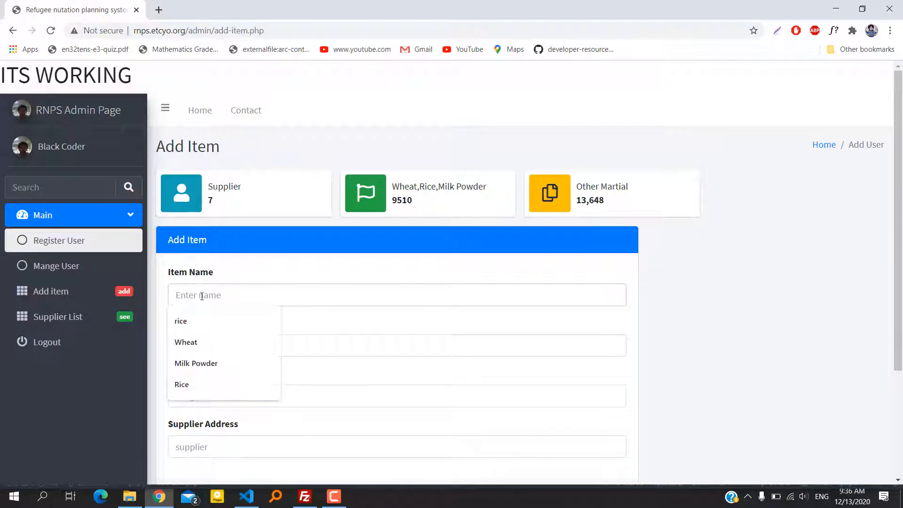
pyautogui.click(186, 341)
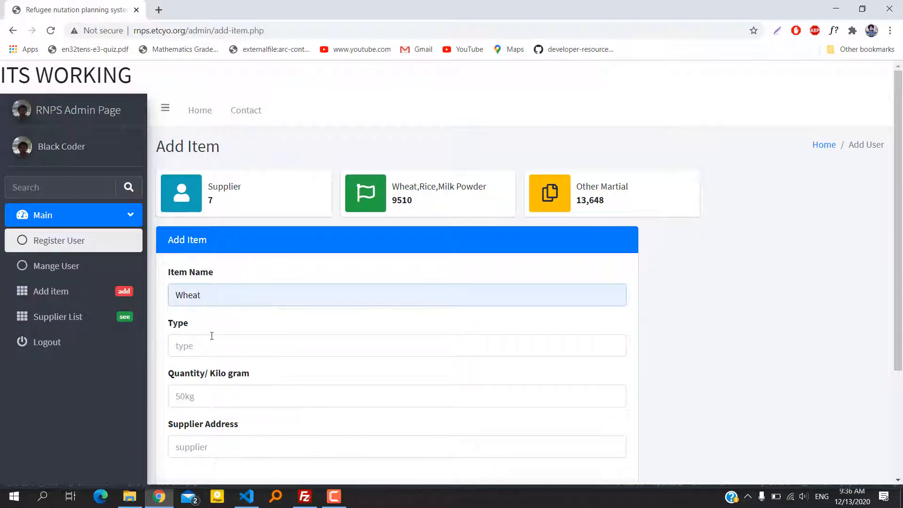
pyautogui.scroll(-3)
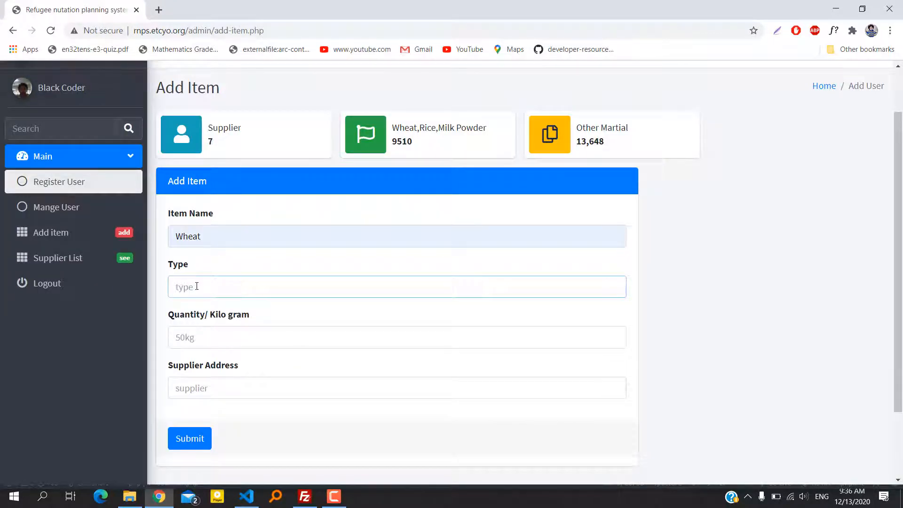
pyautogui.write('mi')
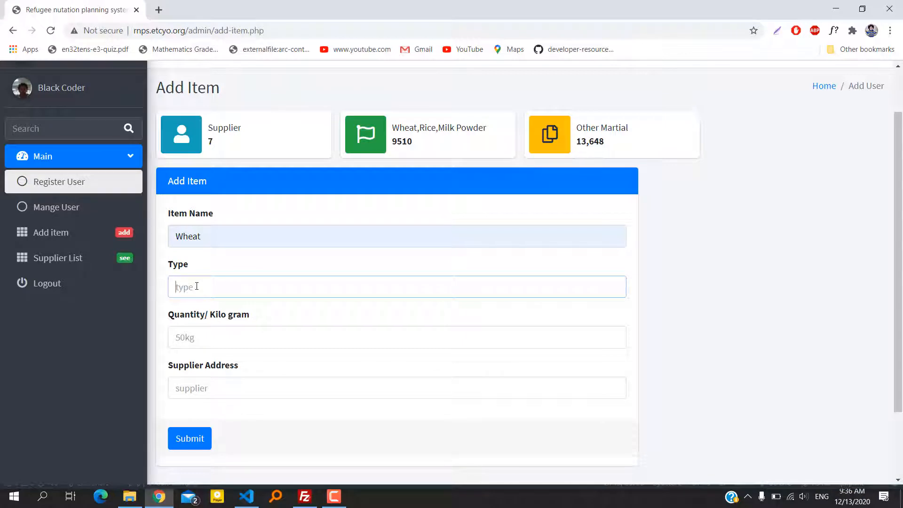
pyautogui.write('row')
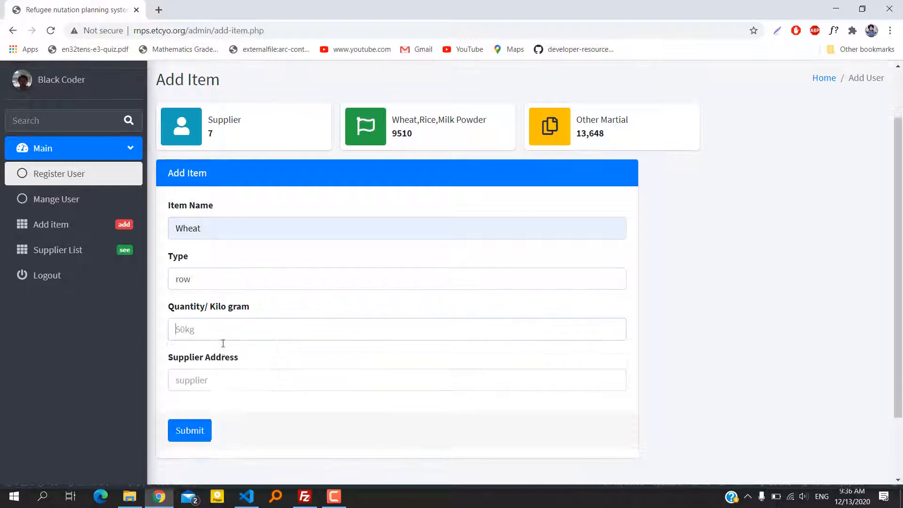
# Set quantity 500, supplier address gonder, and submit the Wheat item.
pyautogui.scroll(-3)
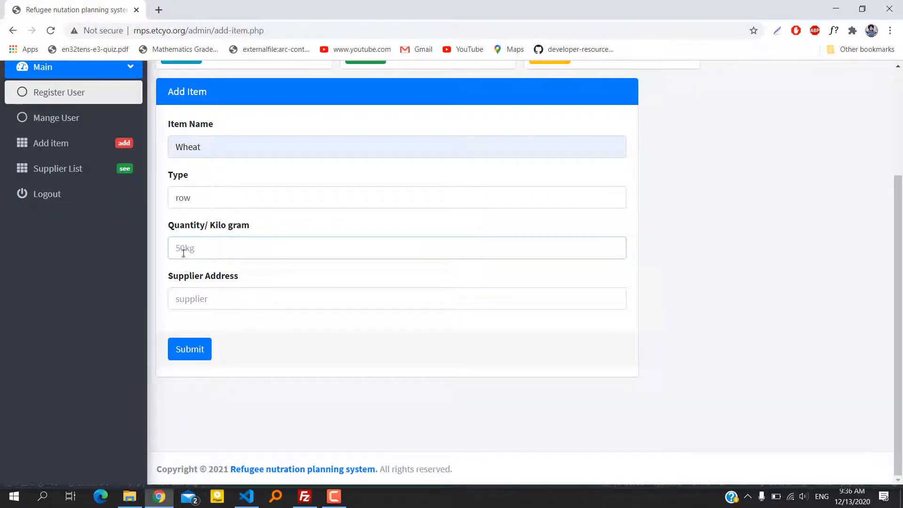
pyautogui.write('500')
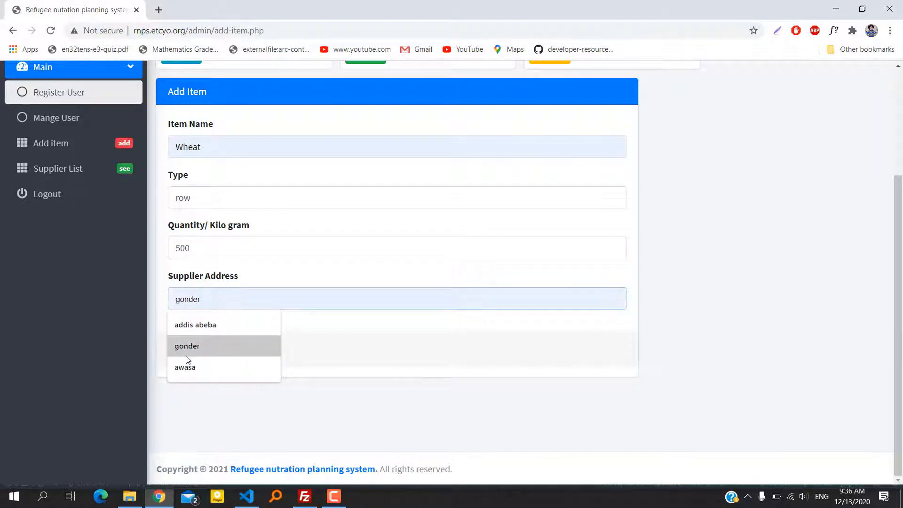
pyautogui.click(190, 349)
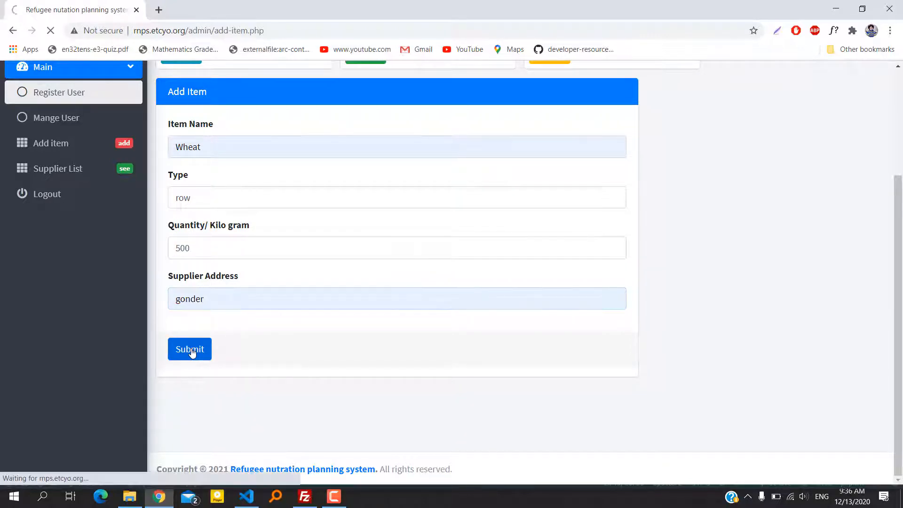
pyautogui.click(190, 349)
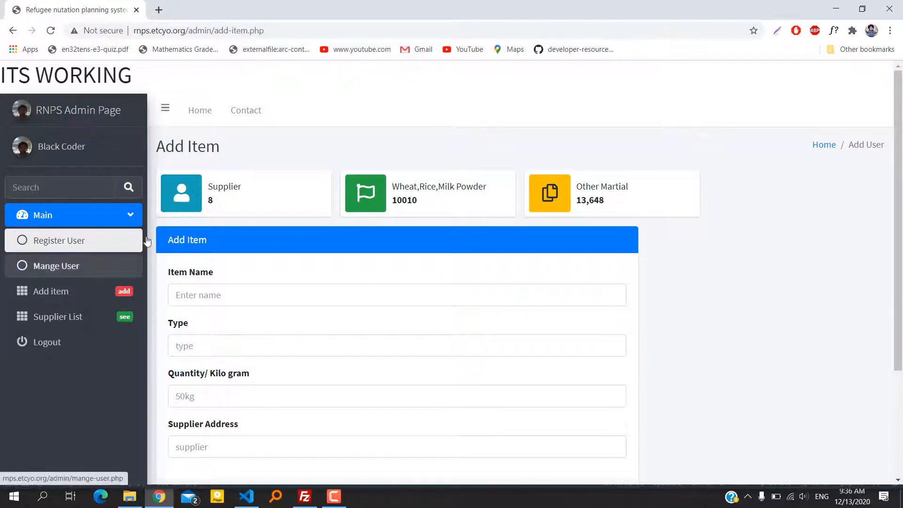
# Activate the new gonder Wheat entry in the Supplier List so it shows delivered.
pyautogui.doubleClick(438, 186)
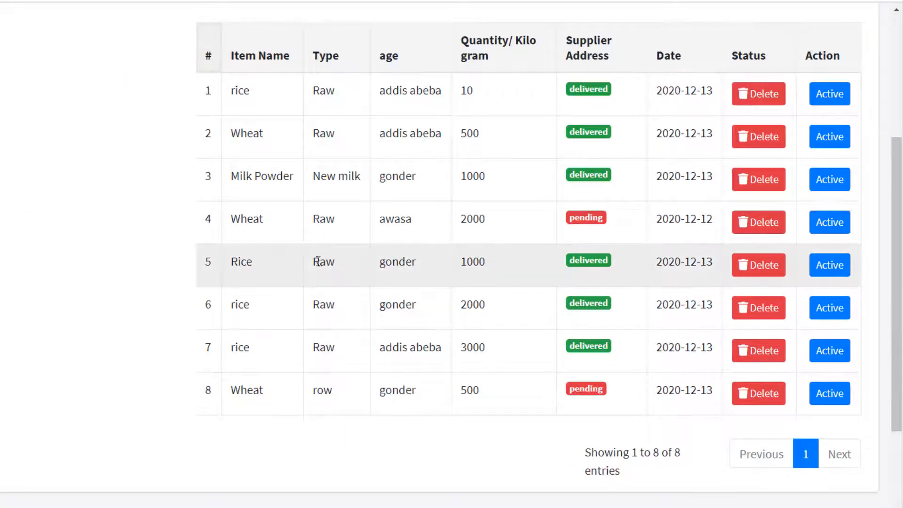
pyautogui.moveTo(477, 393)
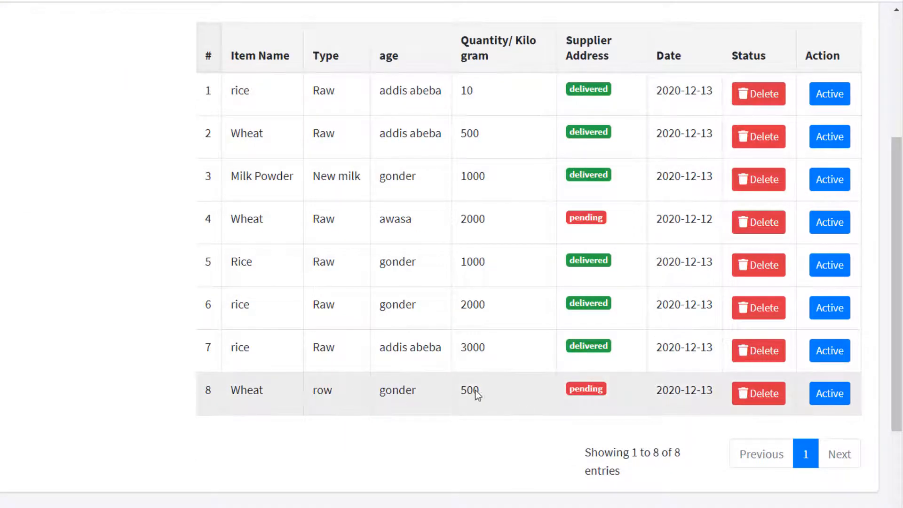
pyautogui.moveTo(829, 393)
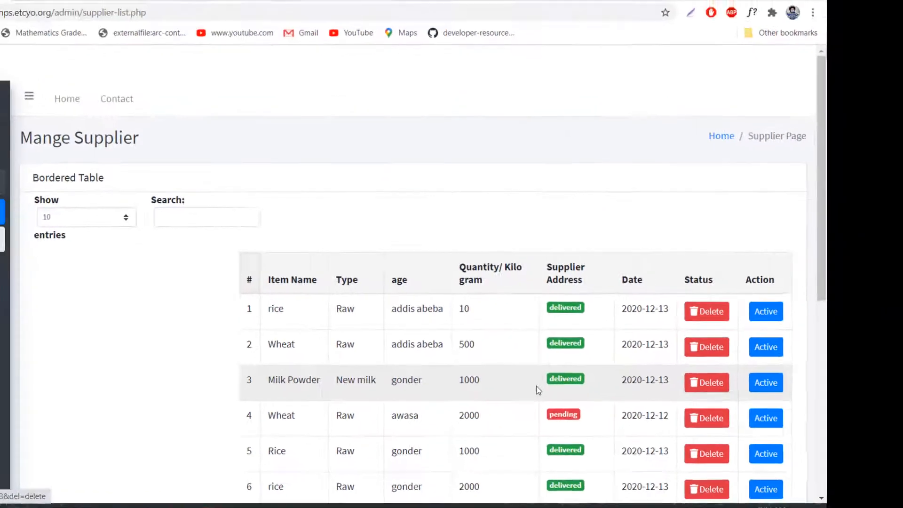
pyautogui.scroll(-3)
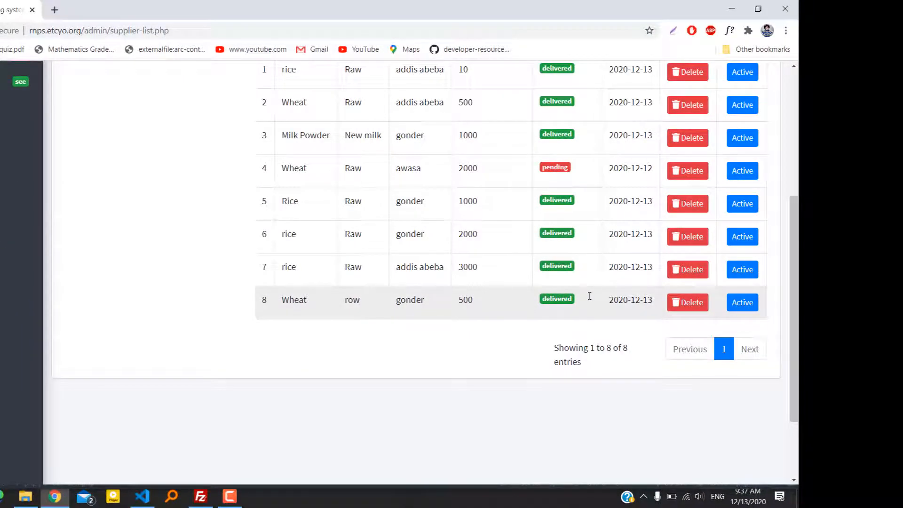
pyautogui.moveTo(614, 295)
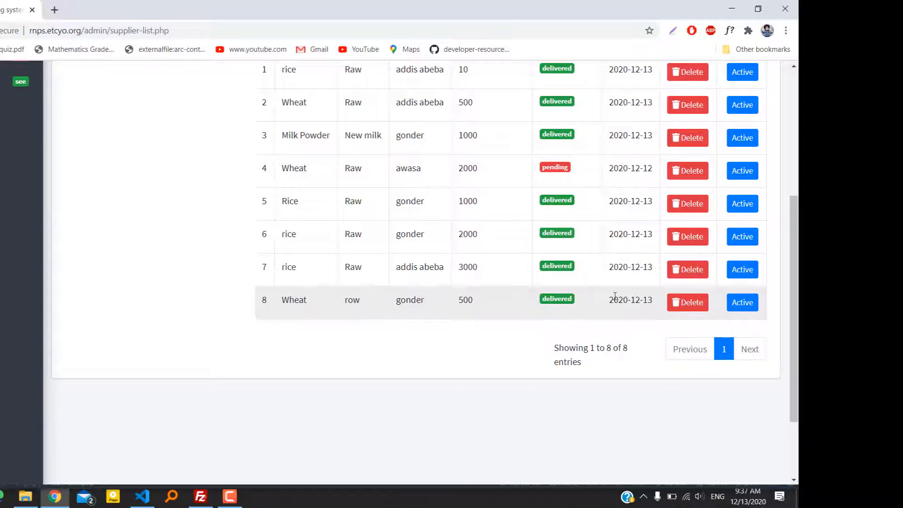
pyautogui.scroll(3)
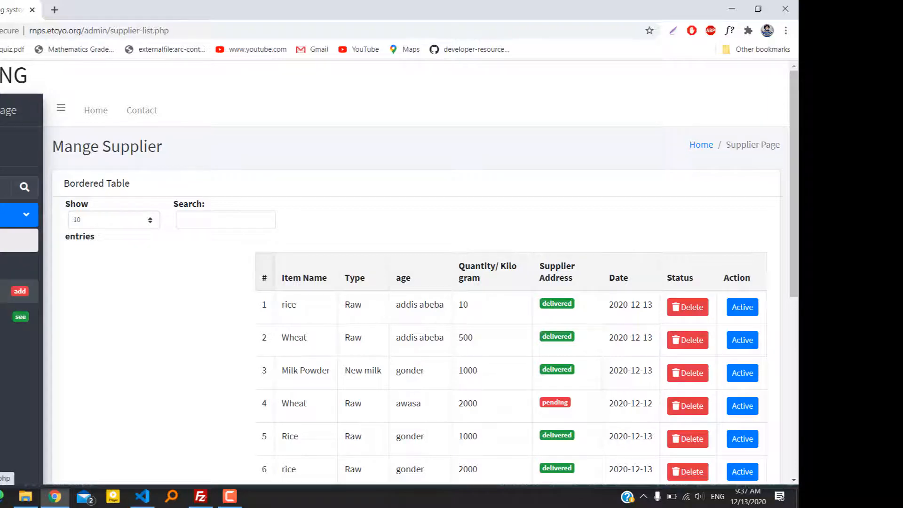
pyautogui.scroll(-3)
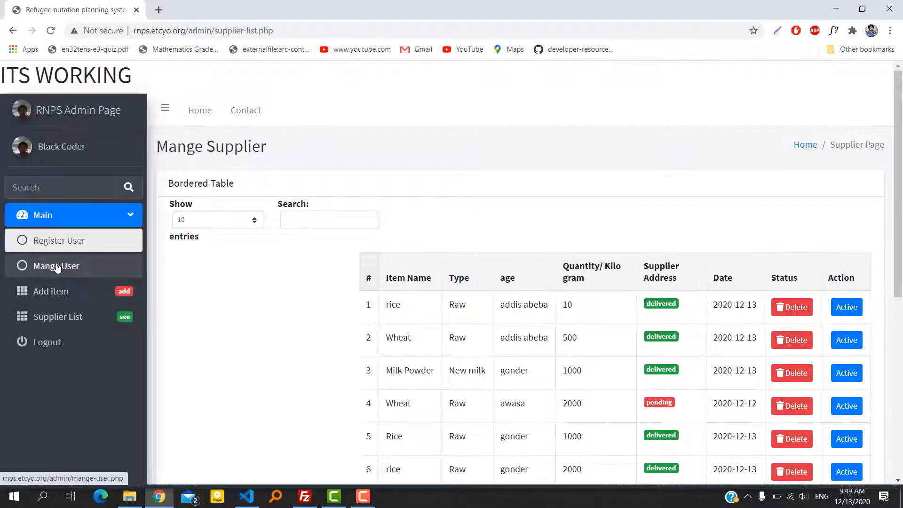
pyautogui.moveTo(59, 240)
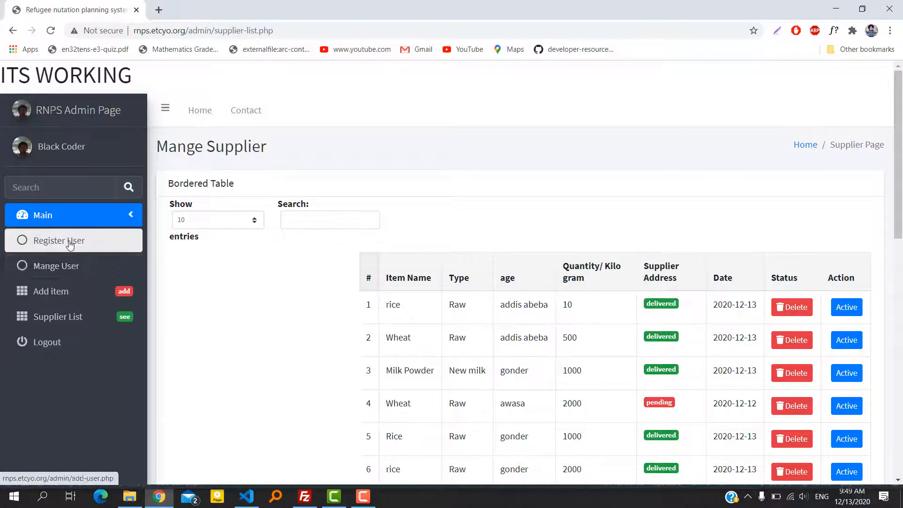
# Log out of the admin site from the sidebar.
pyautogui.click(55, 265)
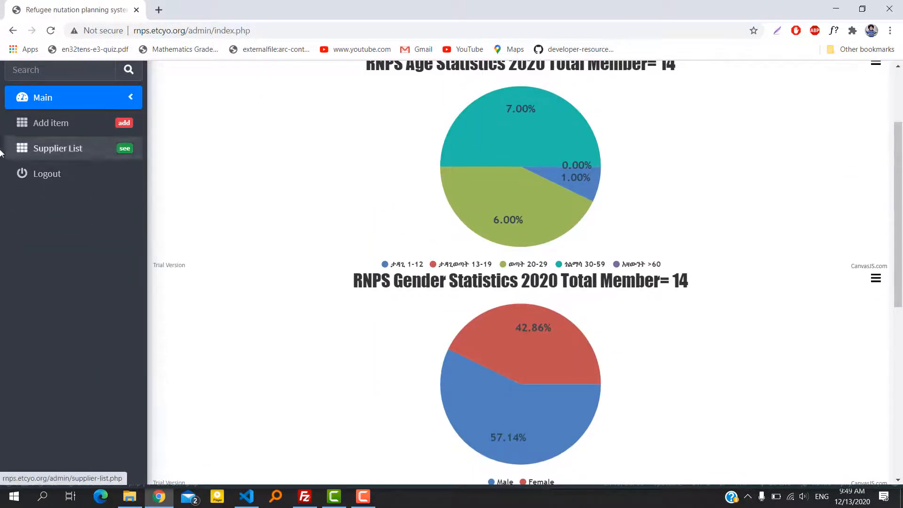
pyautogui.click(46, 173)
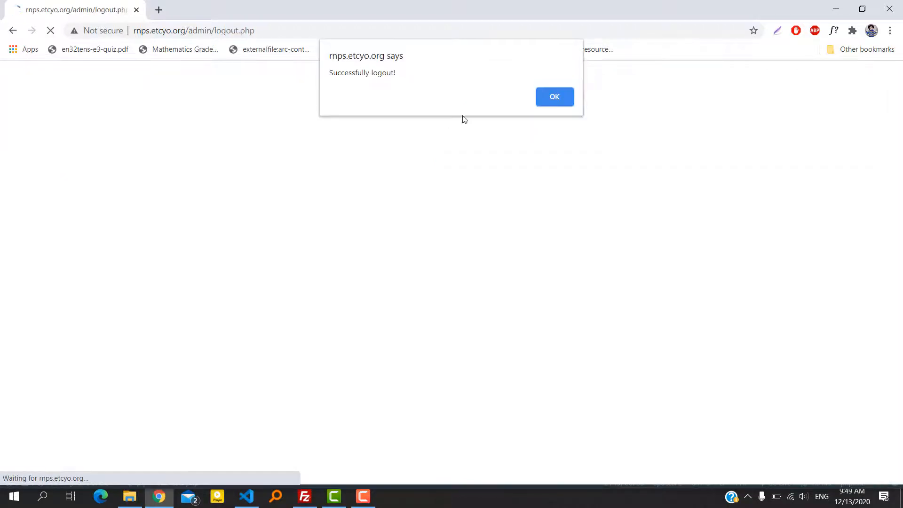